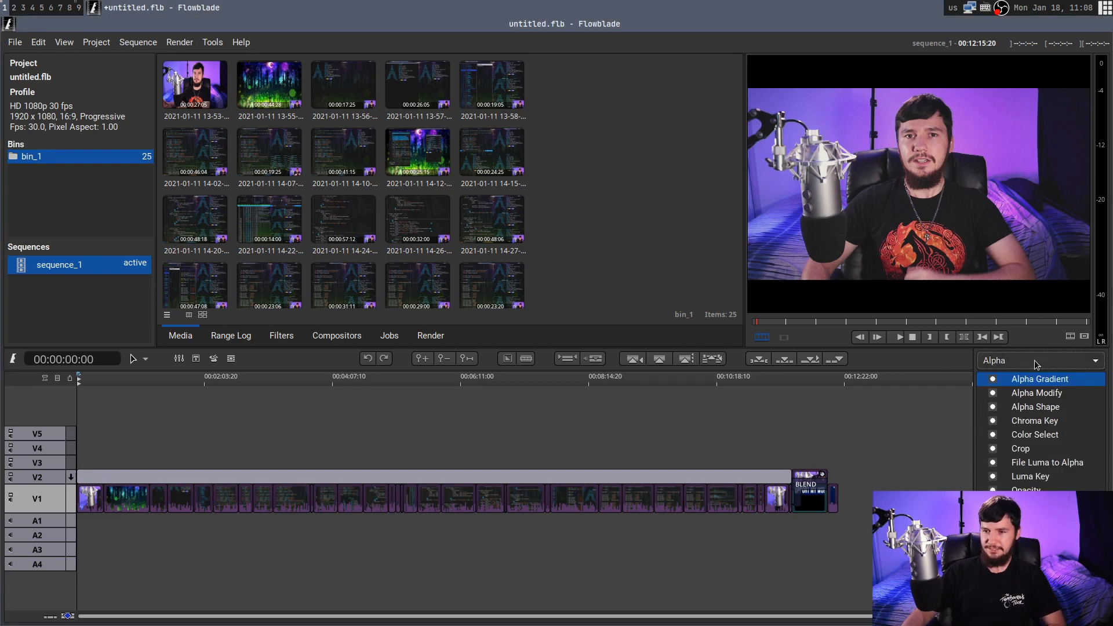
# Step: Switch the filter panel from Alpha to Audio, then to the Audio Filter category listing Bandpass and Chorus
pyautogui.click(1037, 360)
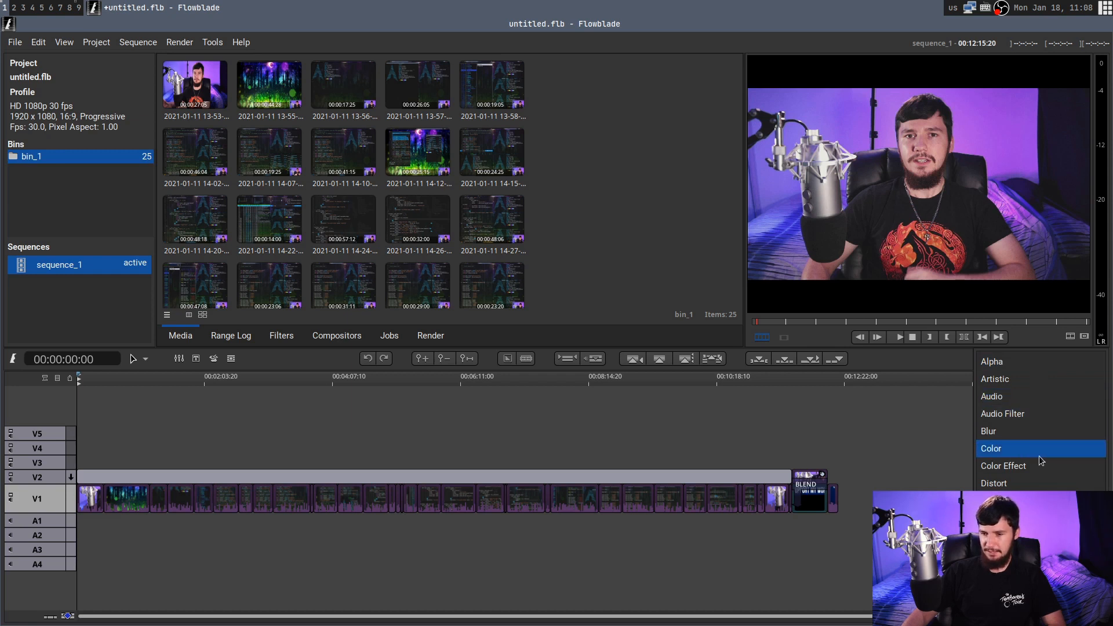
pyautogui.moveTo(1034, 396)
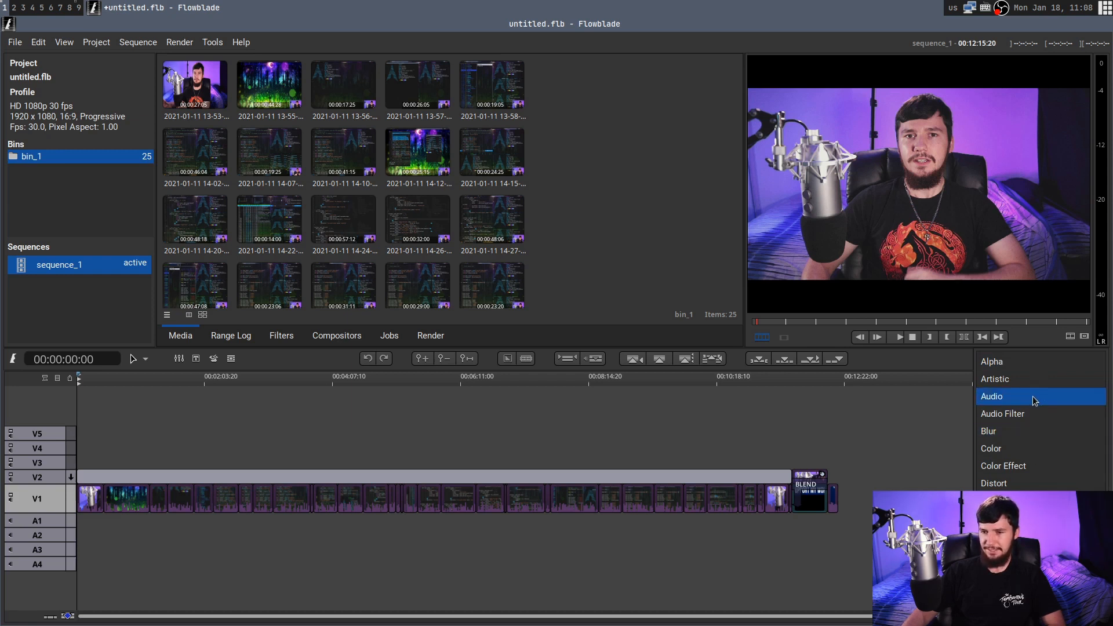
pyautogui.click(992, 397)
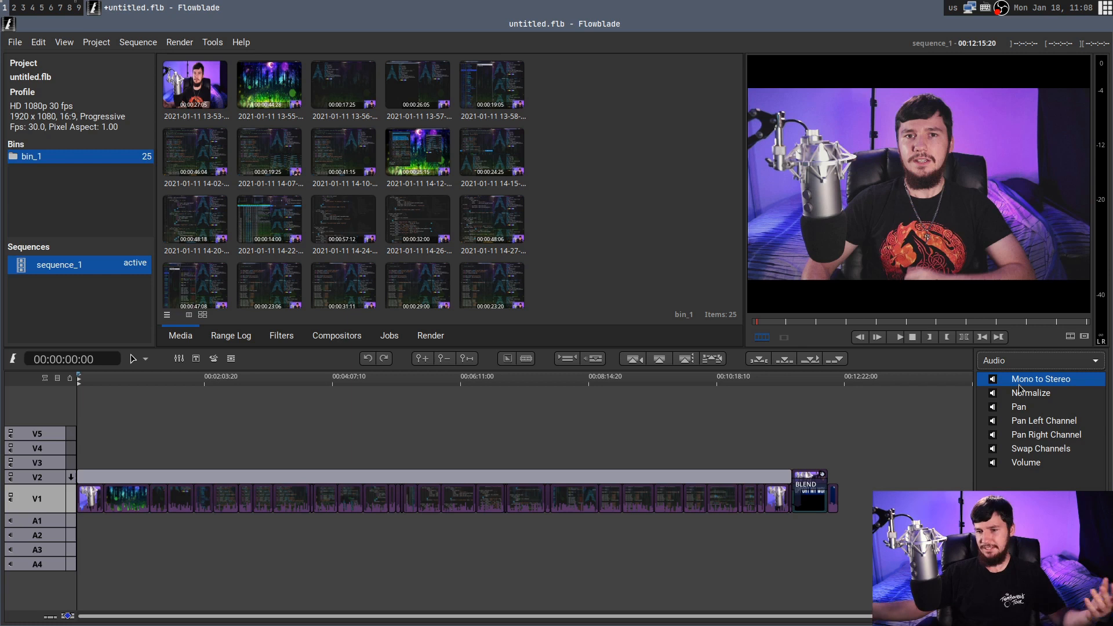
pyautogui.moveTo(1077, 458)
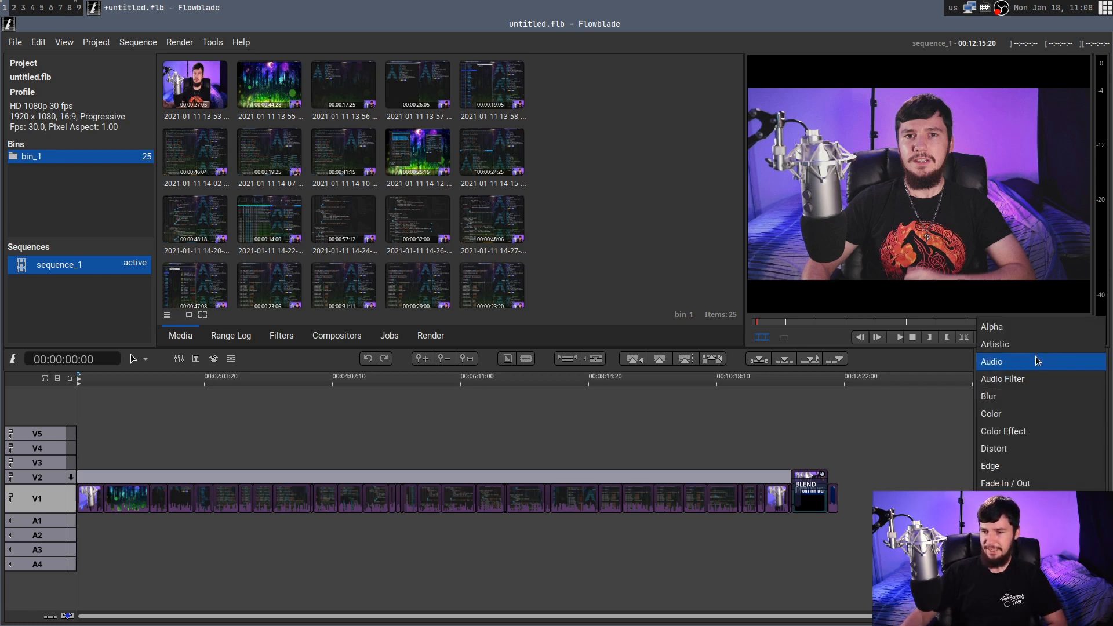
pyautogui.click(1002, 378)
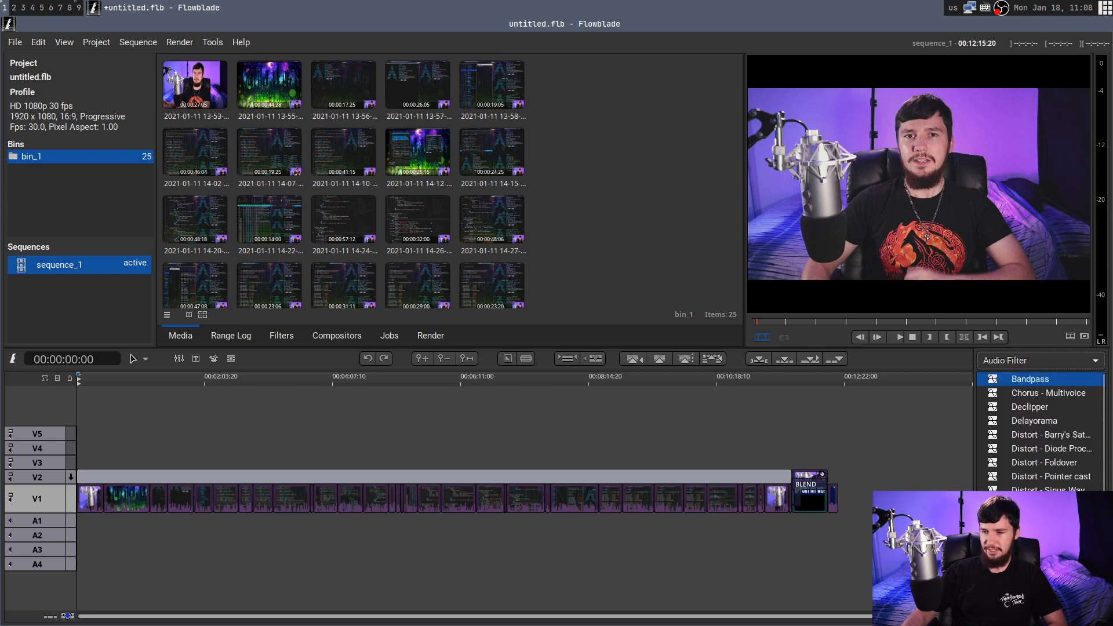
pyautogui.scroll(-3)
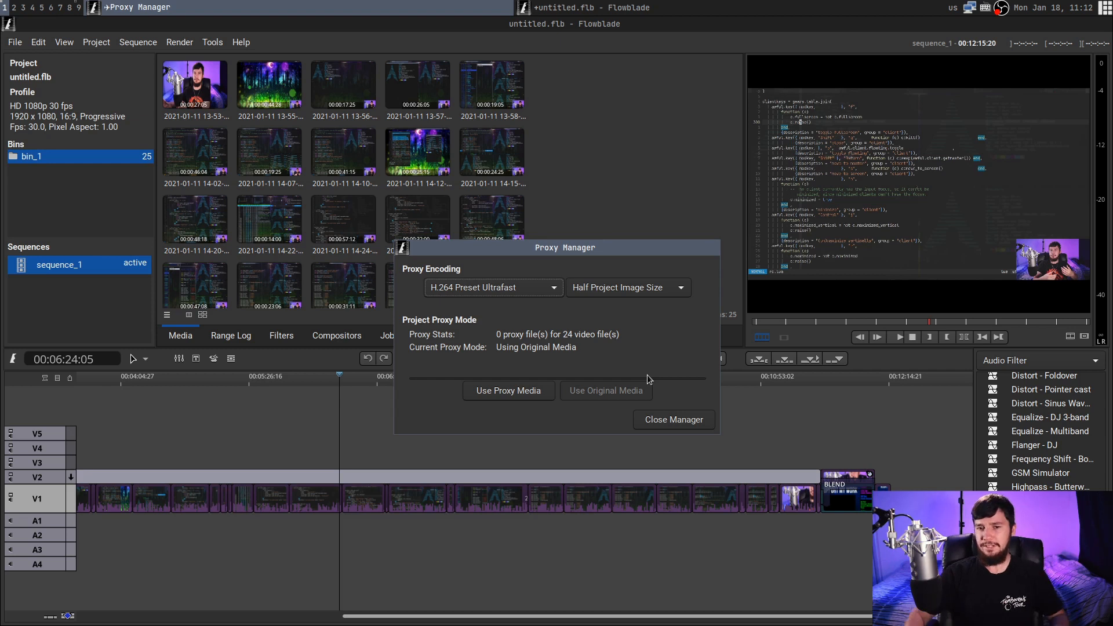
pyautogui.moveTo(685, 434)
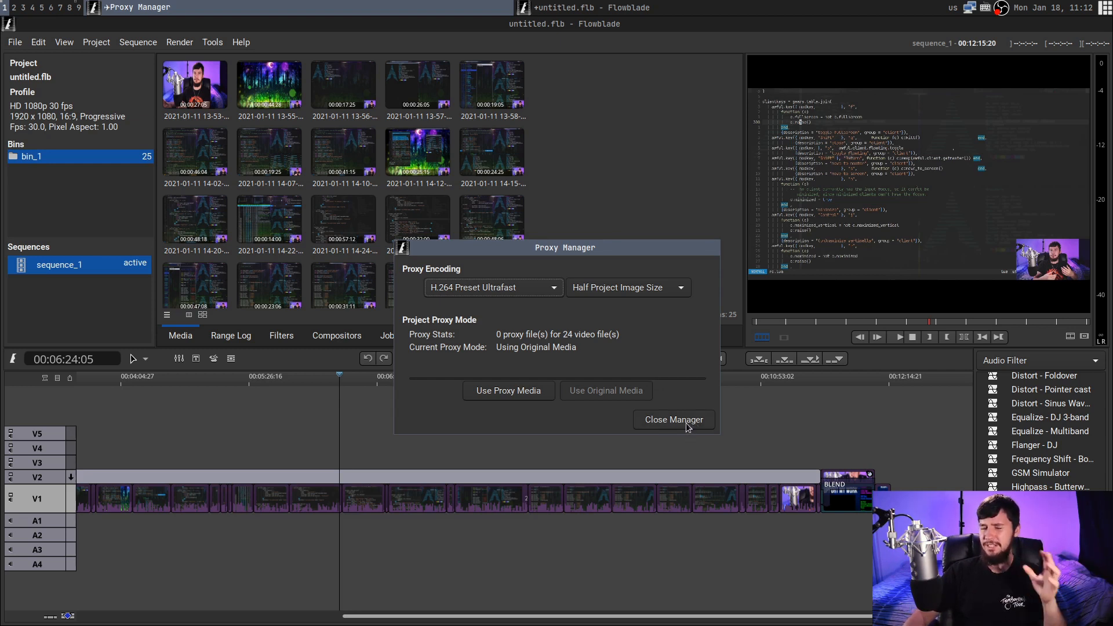
# Step: Close the Proxy Manager and set the timeline editing mode to Cut
pyautogui.click(673, 420)
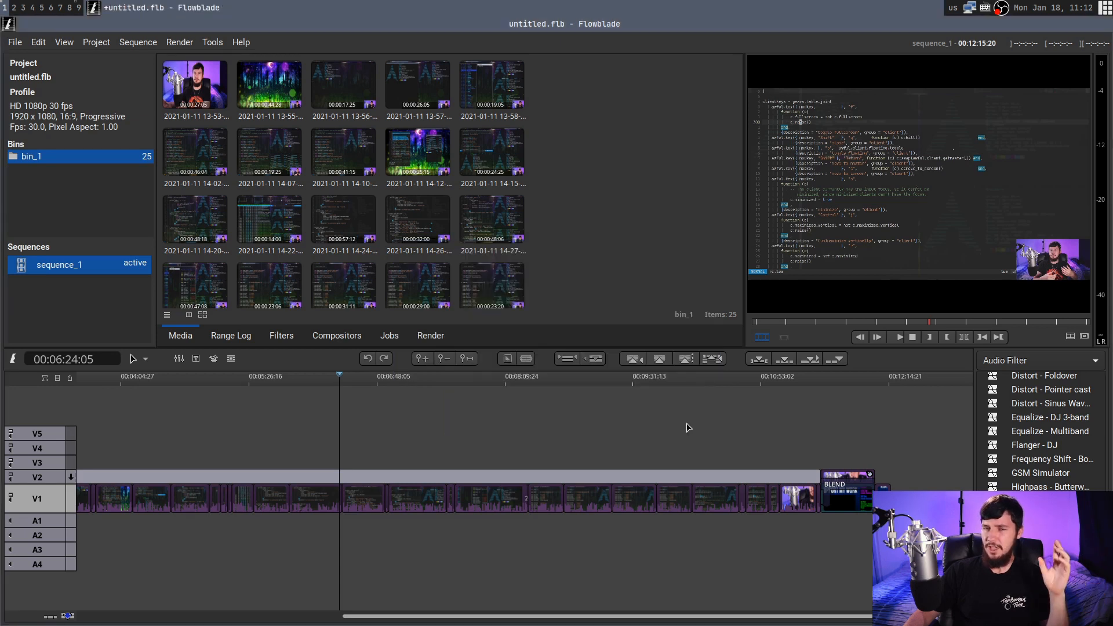
pyautogui.moveTo(684, 425)
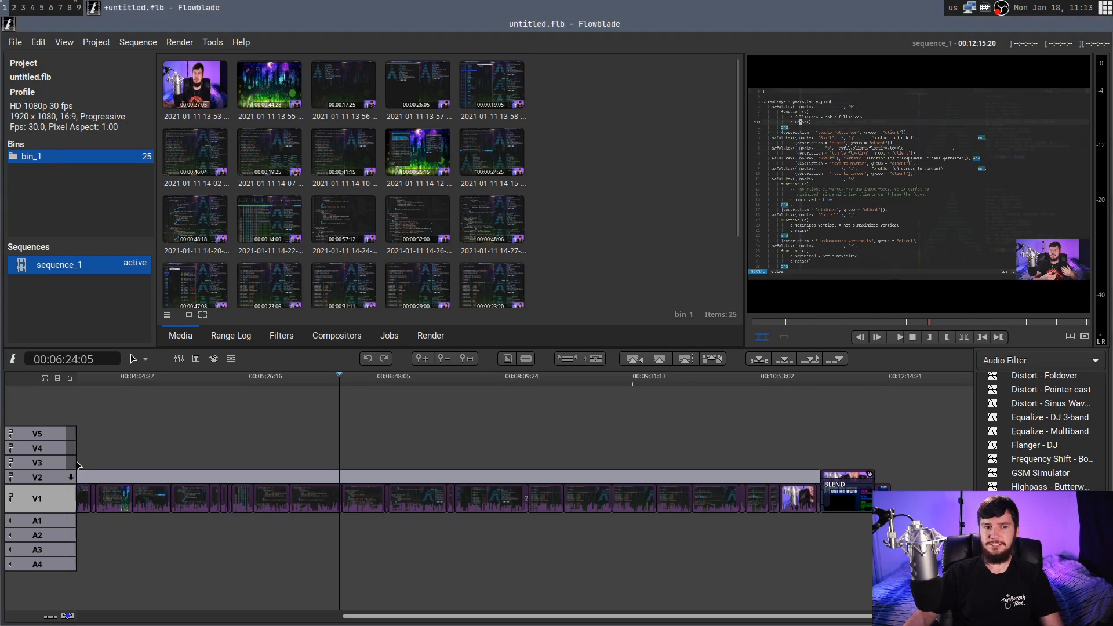
pyautogui.click(133, 359)
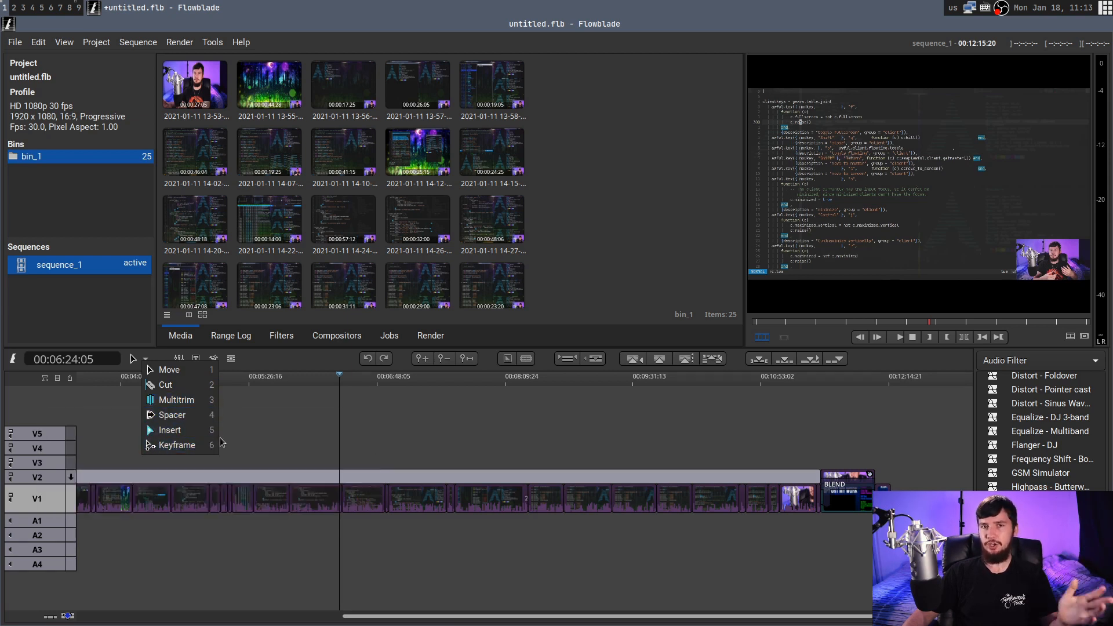
pyautogui.moveTo(165, 384)
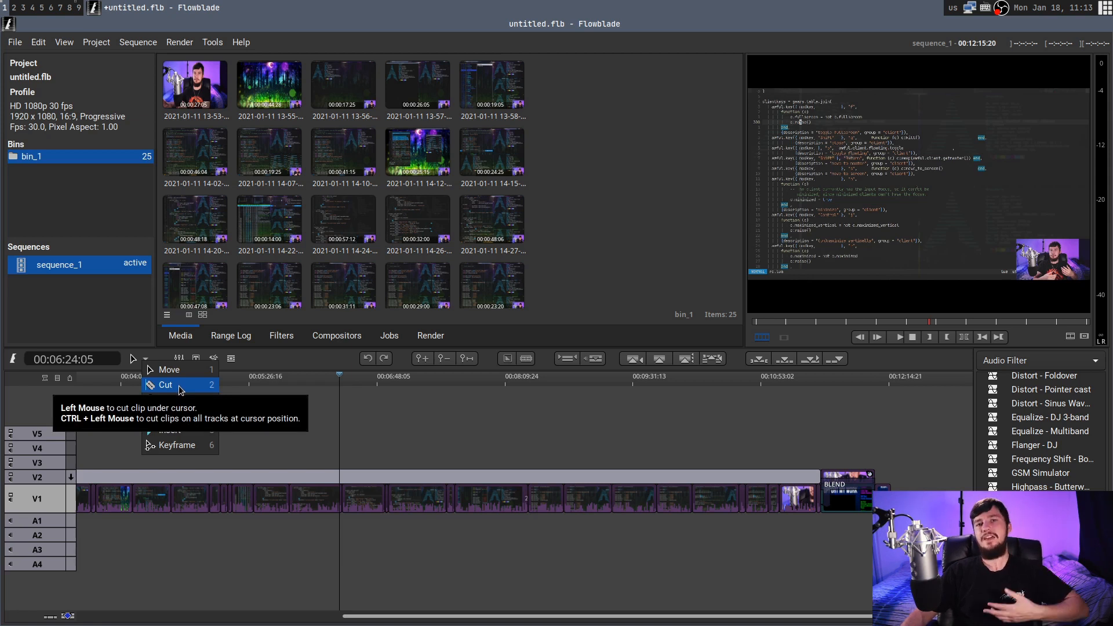
pyautogui.click(165, 383)
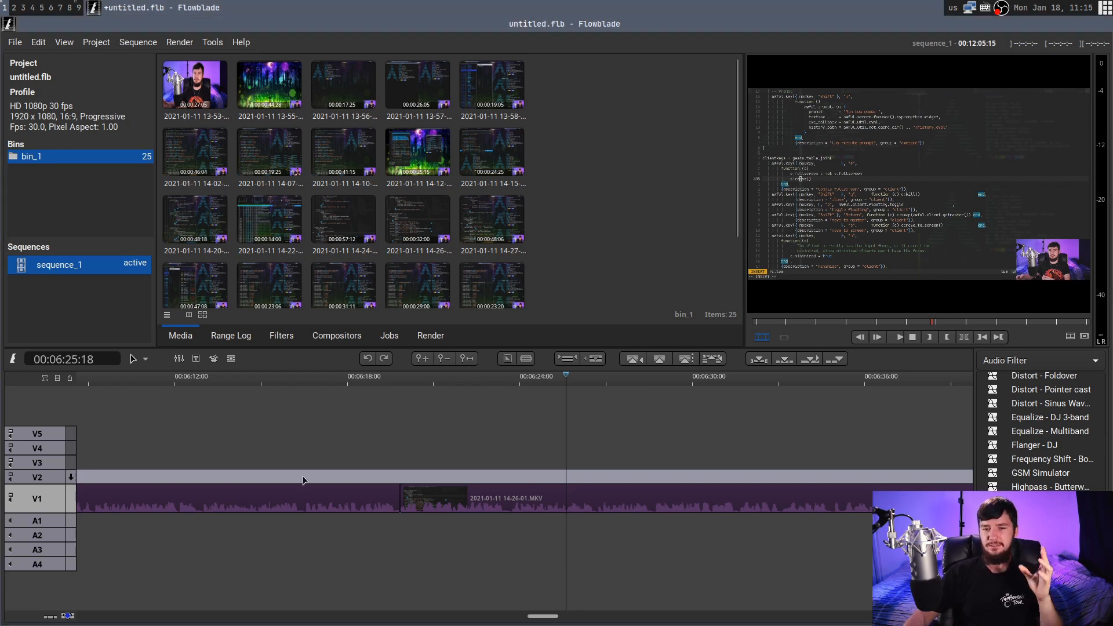
pyautogui.moveTo(327, 462)
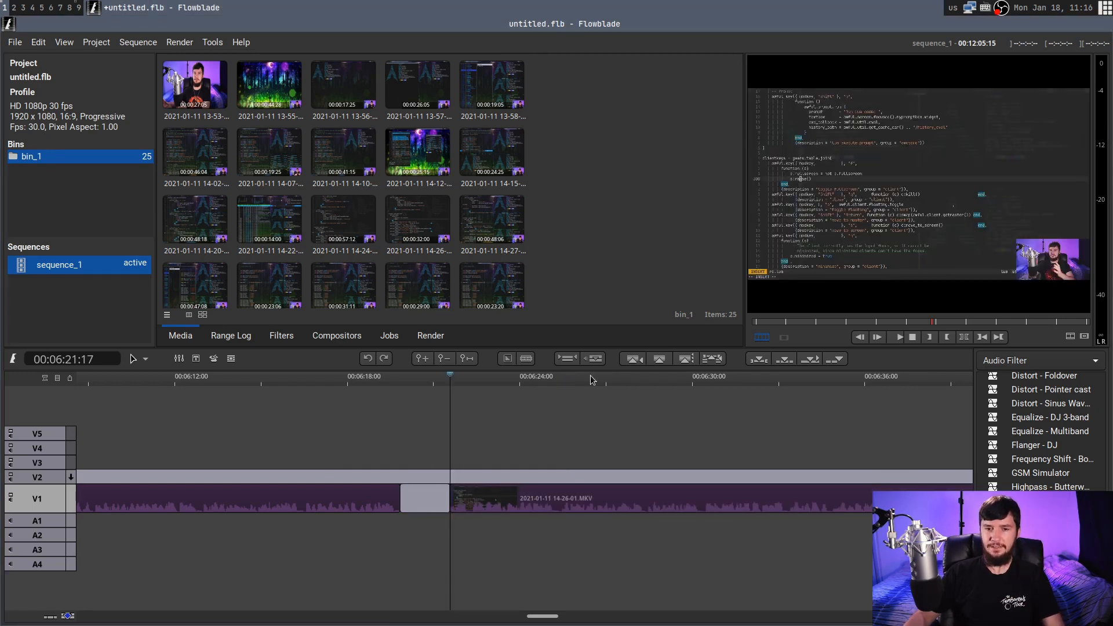
pyautogui.click(559, 376)
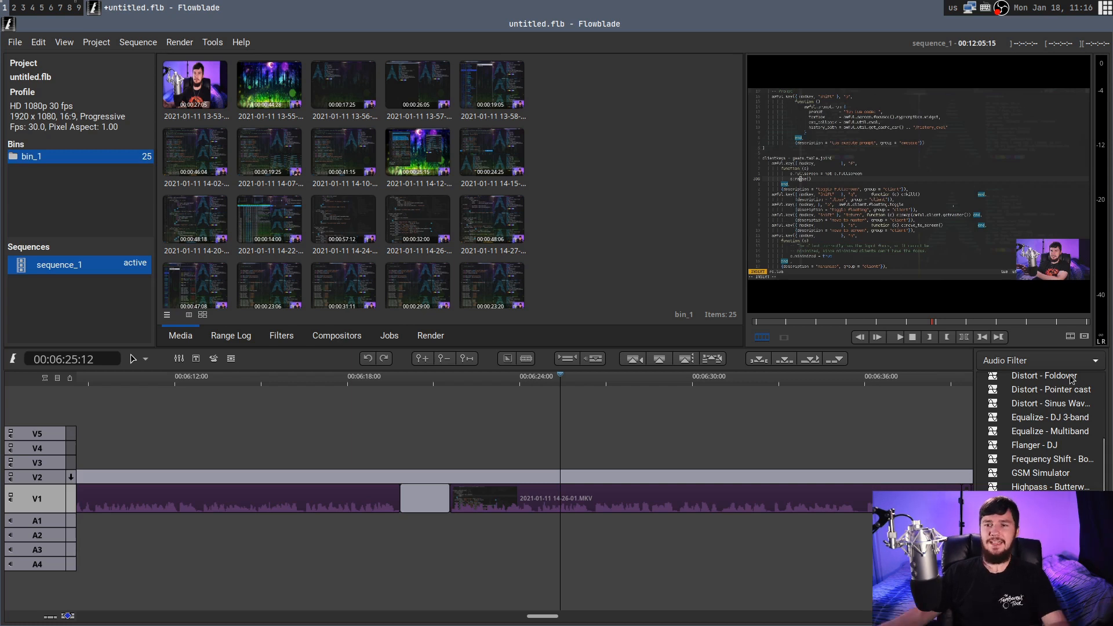
# Step: Set the filter panel category to Audio after the 14-26-01 clip's audio sits on A1
pyautogui.click(1039, 361)
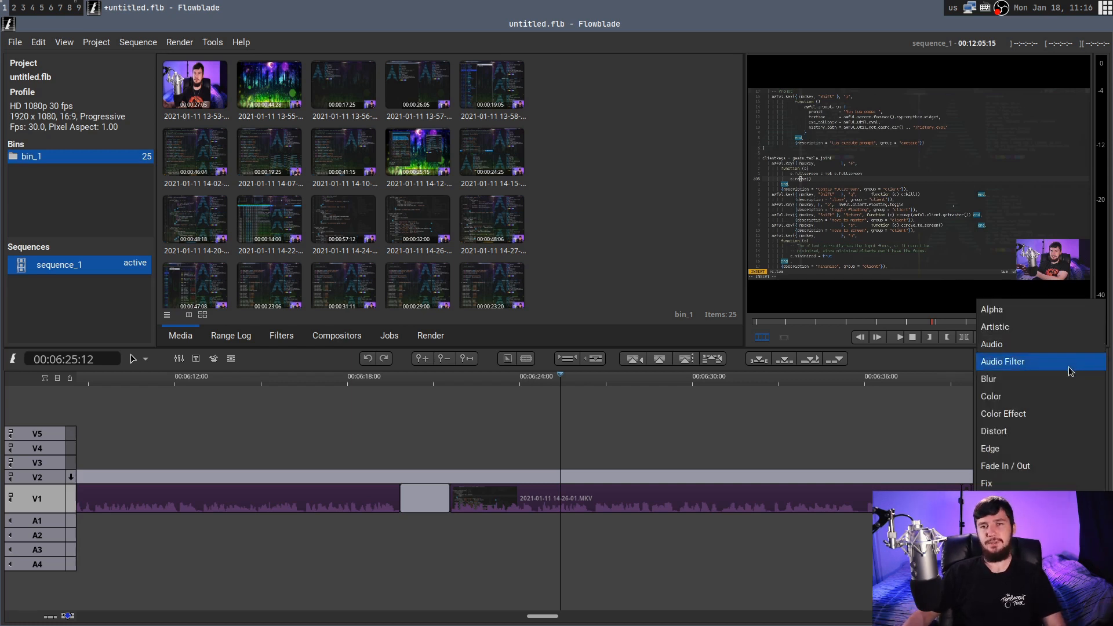
pyautogui.click(992, 344)
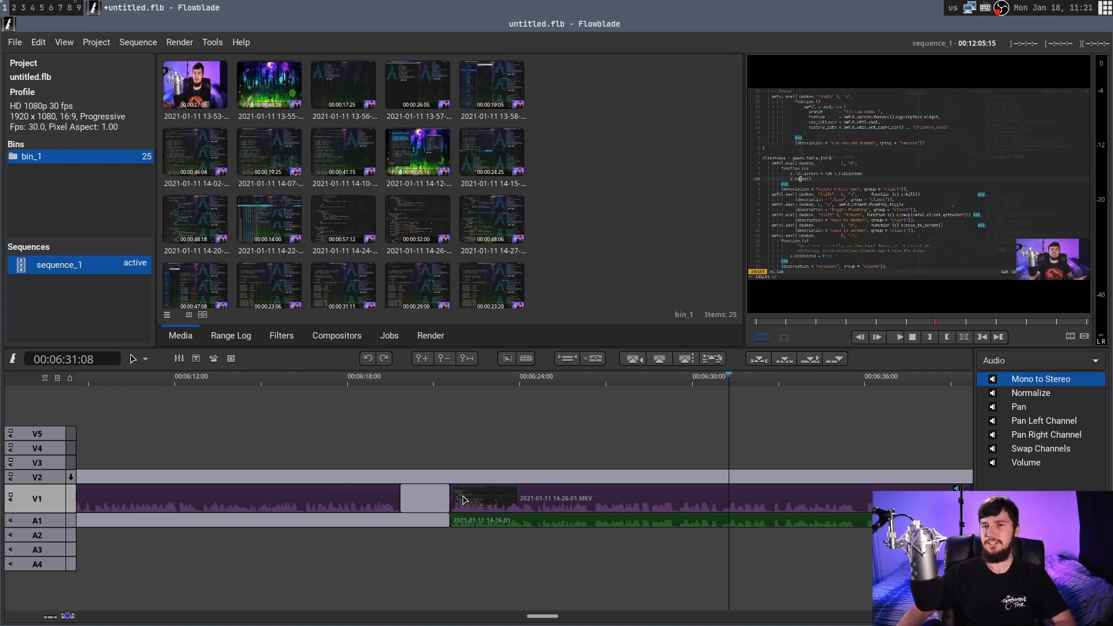
pyautogui.moveTo(1043, 420)
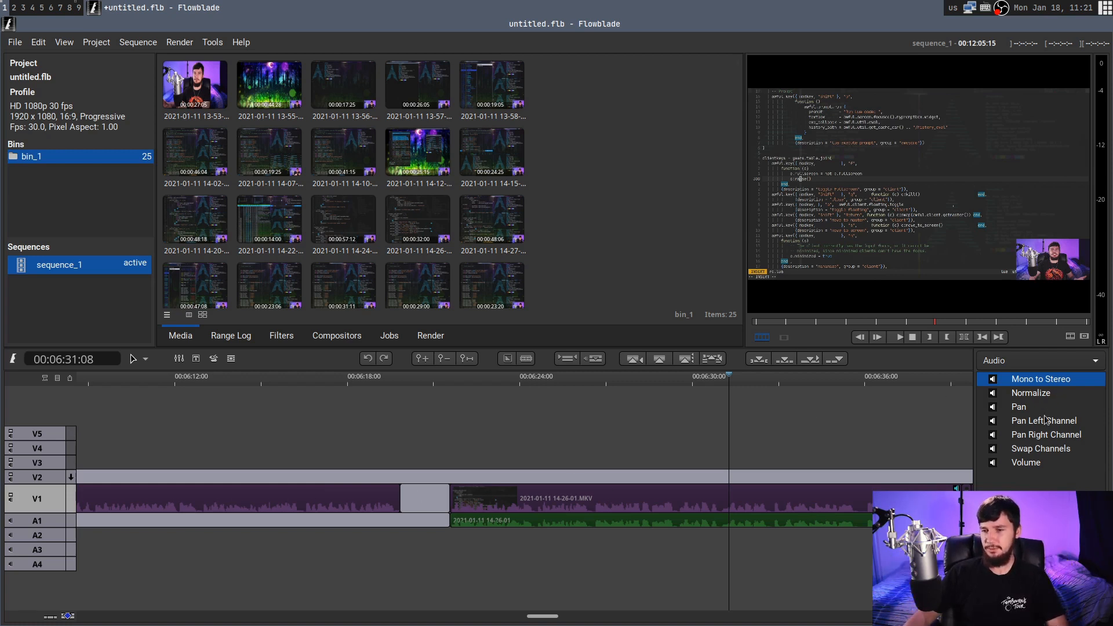
# Step: Apply the Volume filter to the 14-26-01 clip on V1, shown in the Filters editor
pyautogui.click(1025, 463)
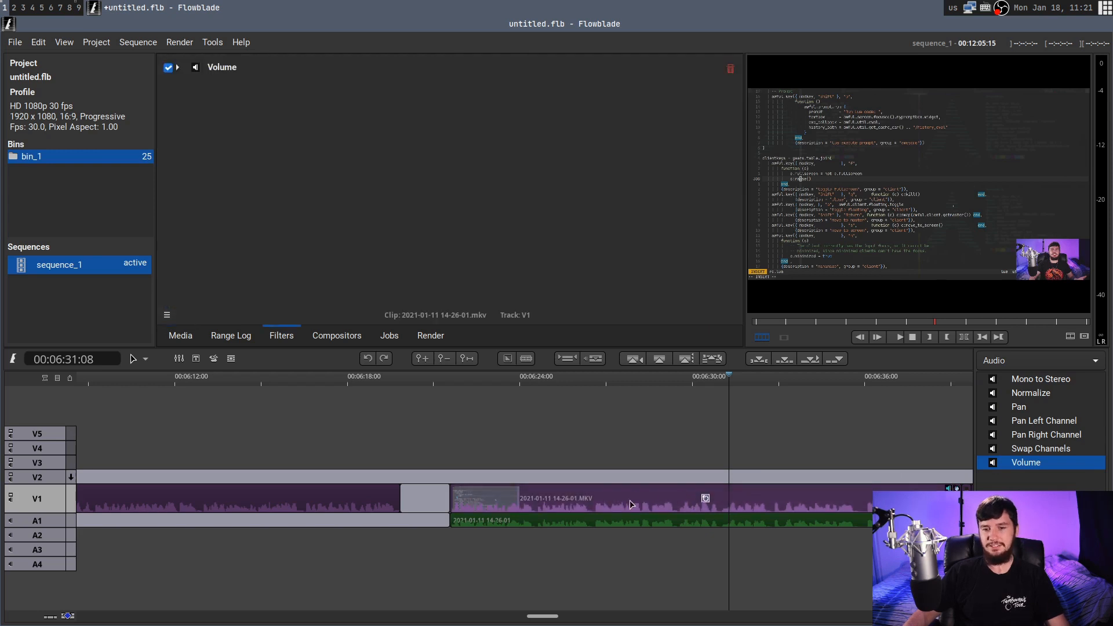
pyautogui.click(176, 67)
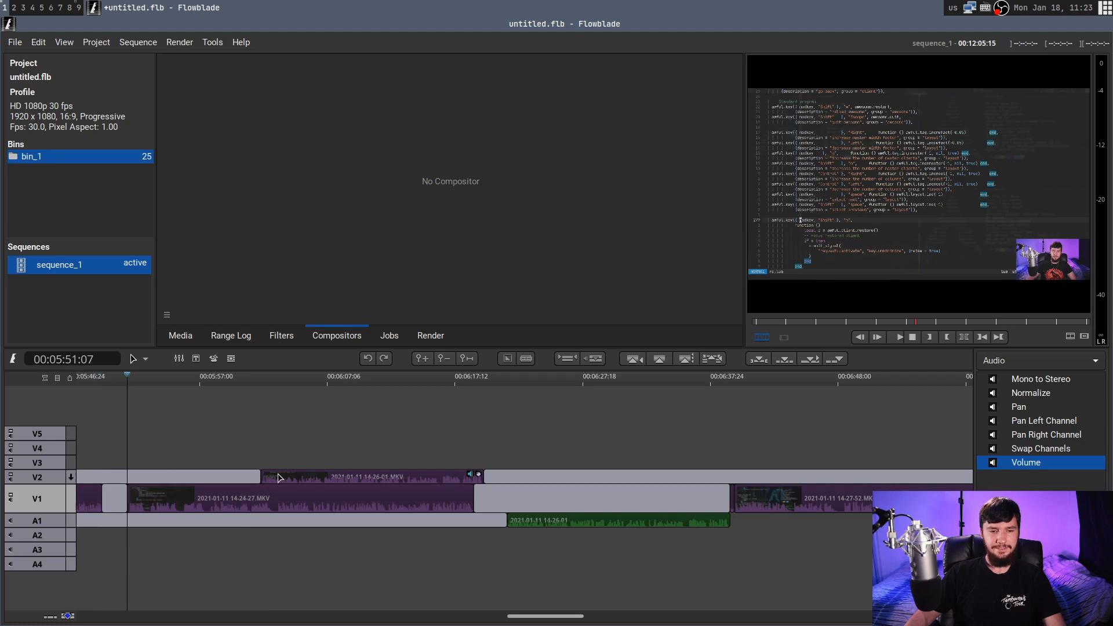
pyautogui.click(261, 376)
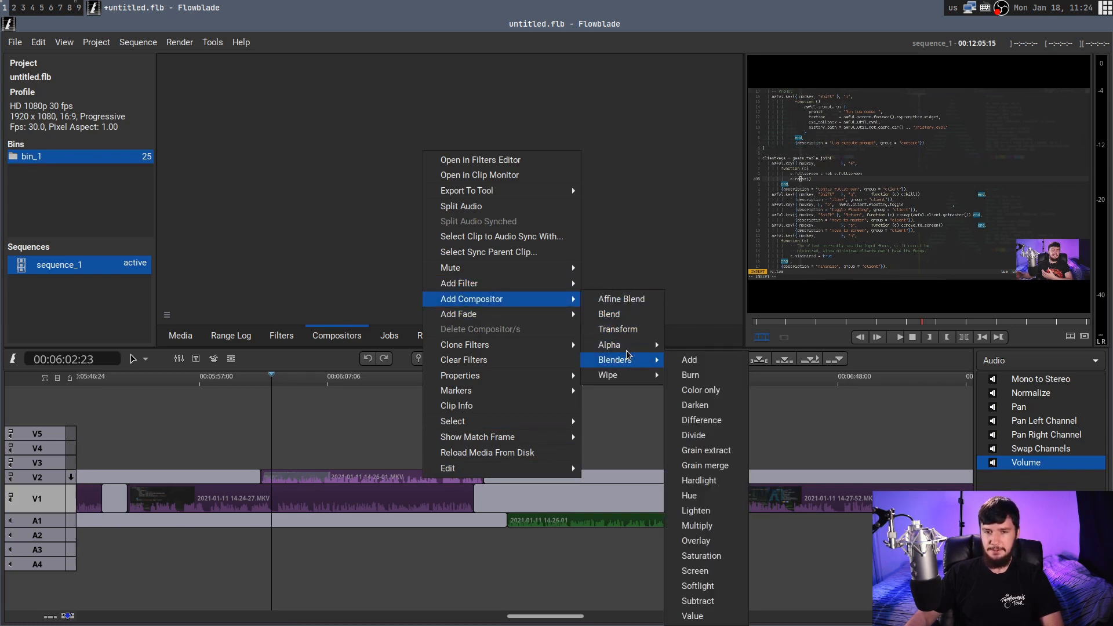
pyautogui.moveTo(690, 375)
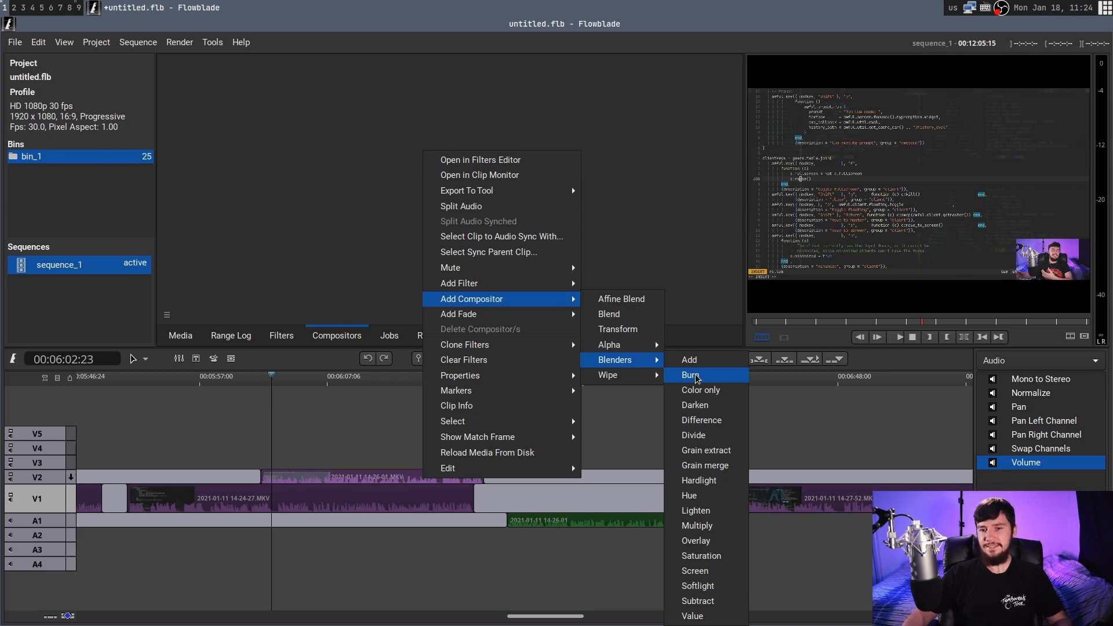
pyautogui.click(691, 374)
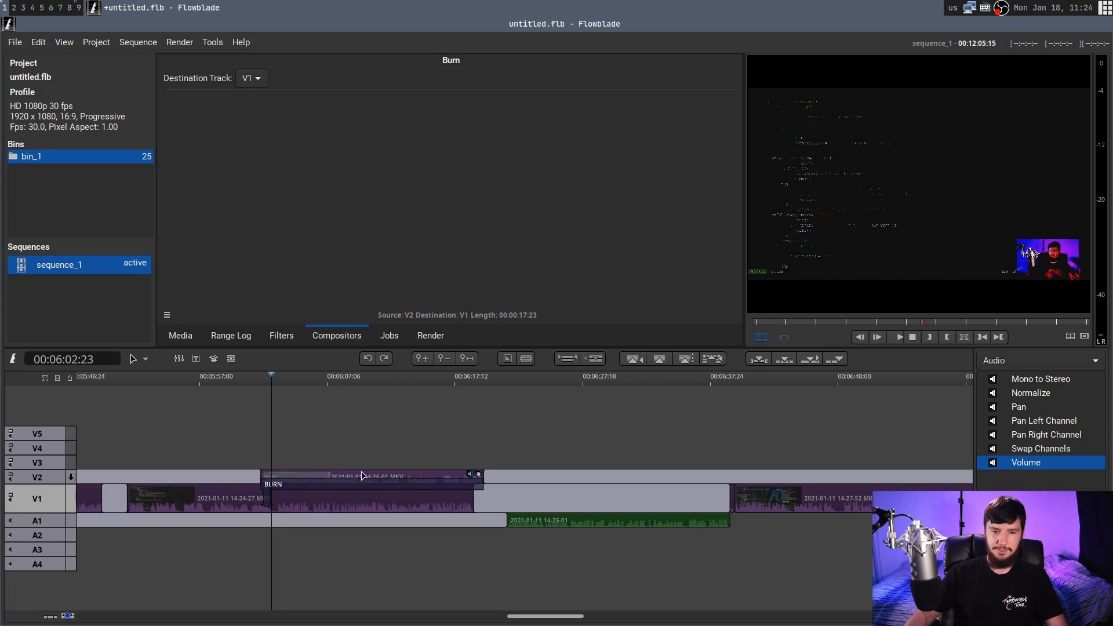
pyautogui.moveTo(403, 480)
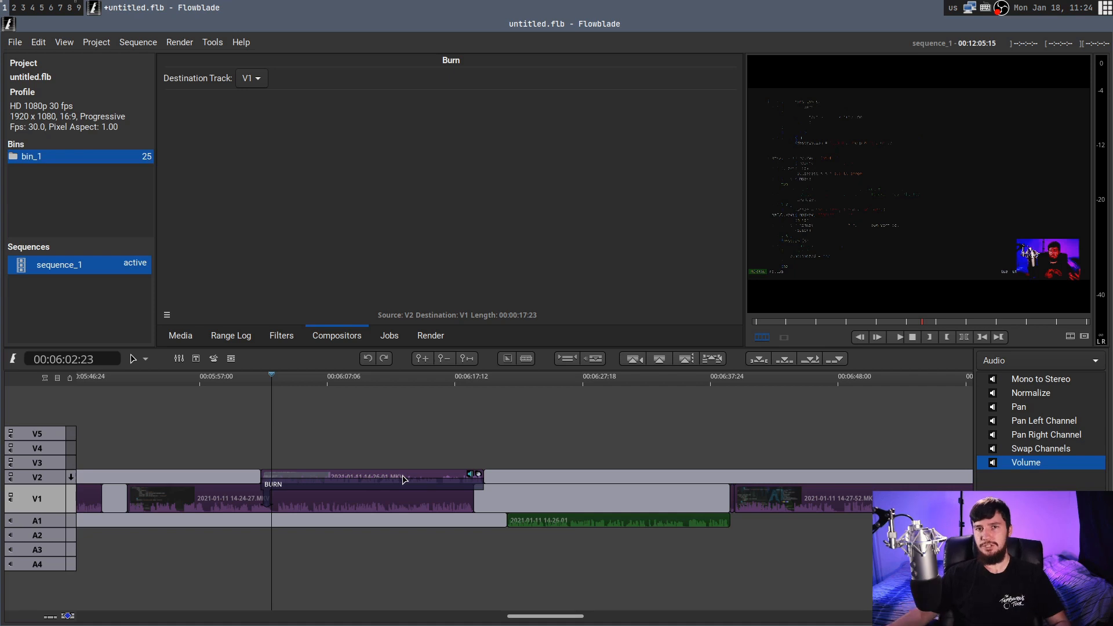
pyautogui.click(373, 477)
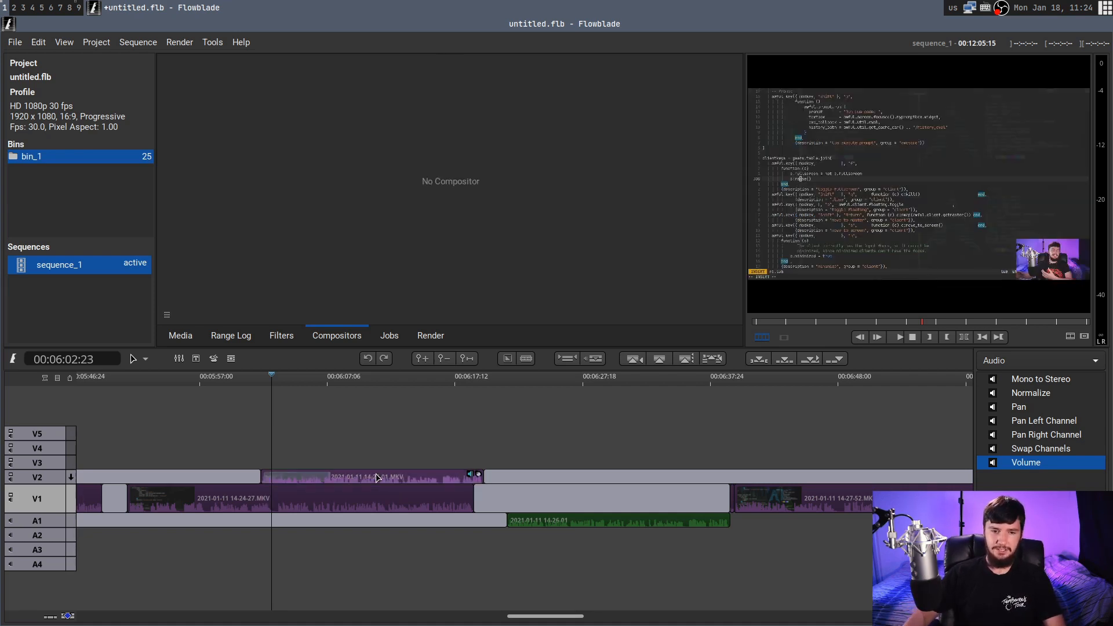
# Step: Add a Blend compositor to the V2 clip and bring up its settings at opacity 100, Normal mode
pyautogui.rightClick(376, 477)
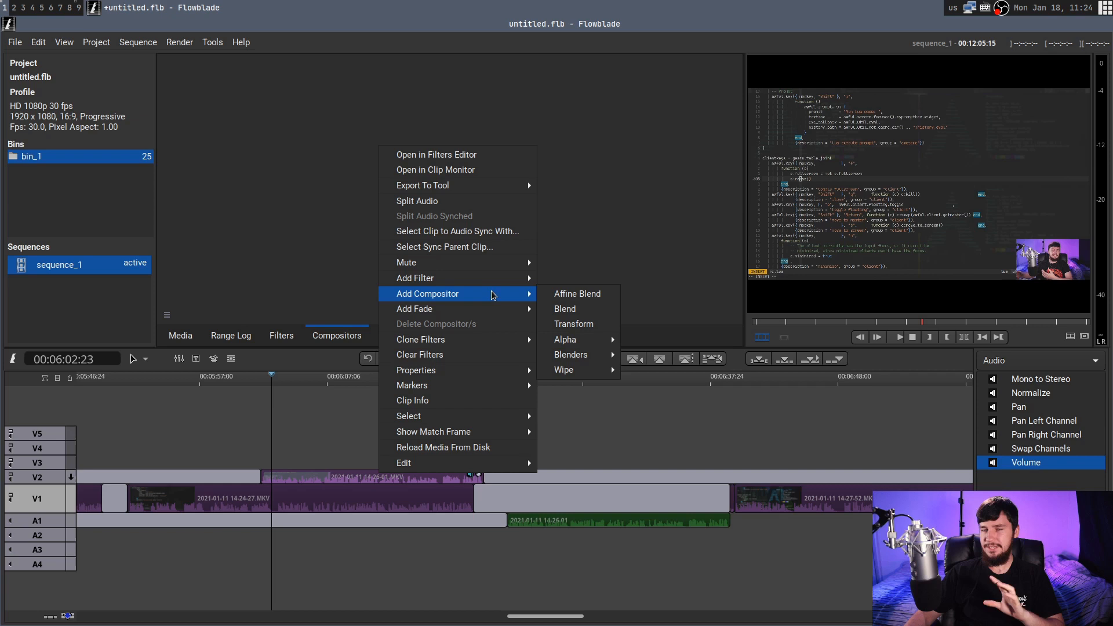
pyautogui.moveTo(576, 293)
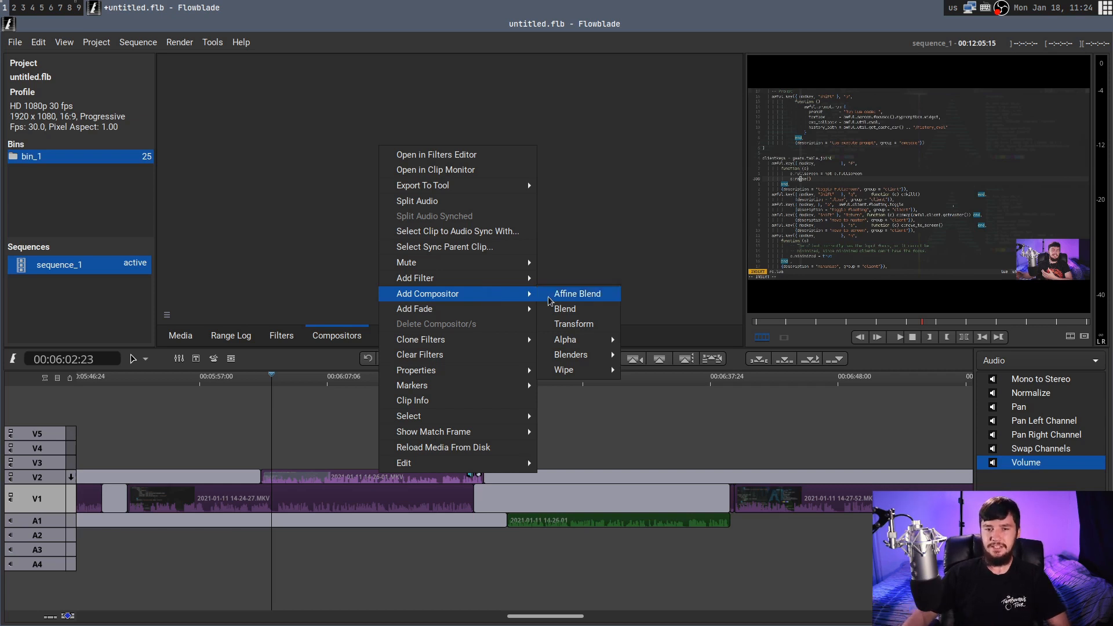
pyautogui.moveTo(574, 309)
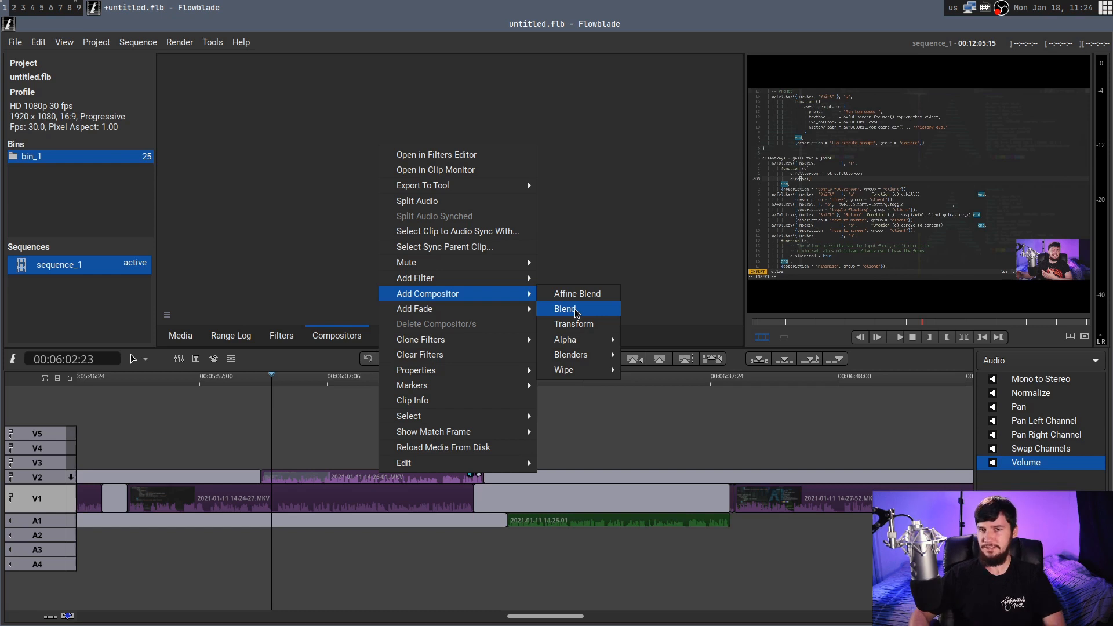
pyautogui.click(564, 308)
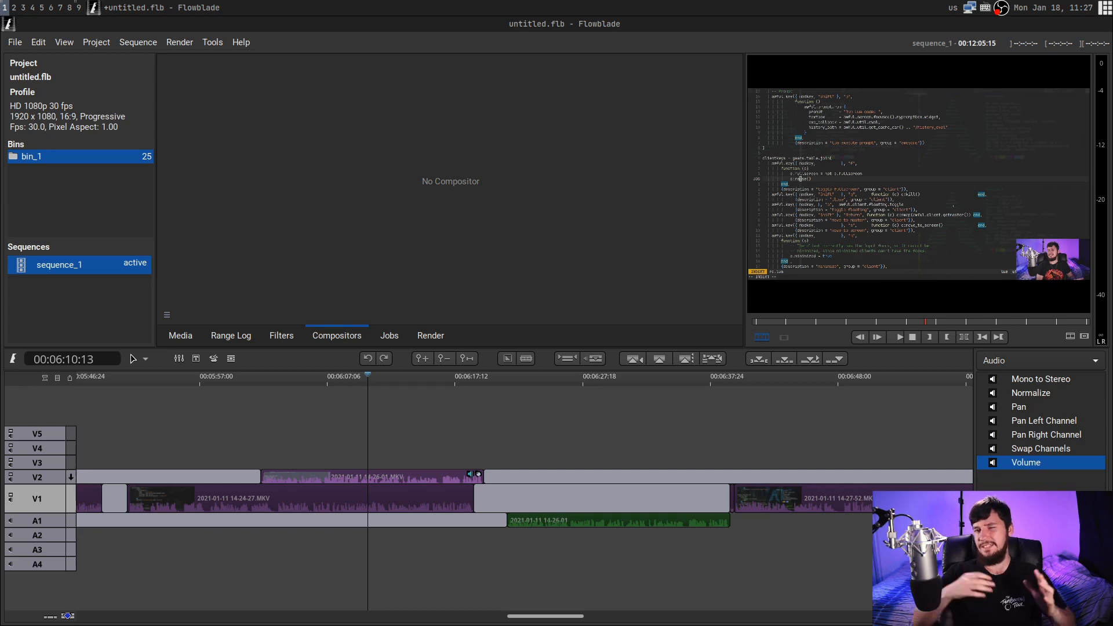
pyautogui.rightClick(449, 482)
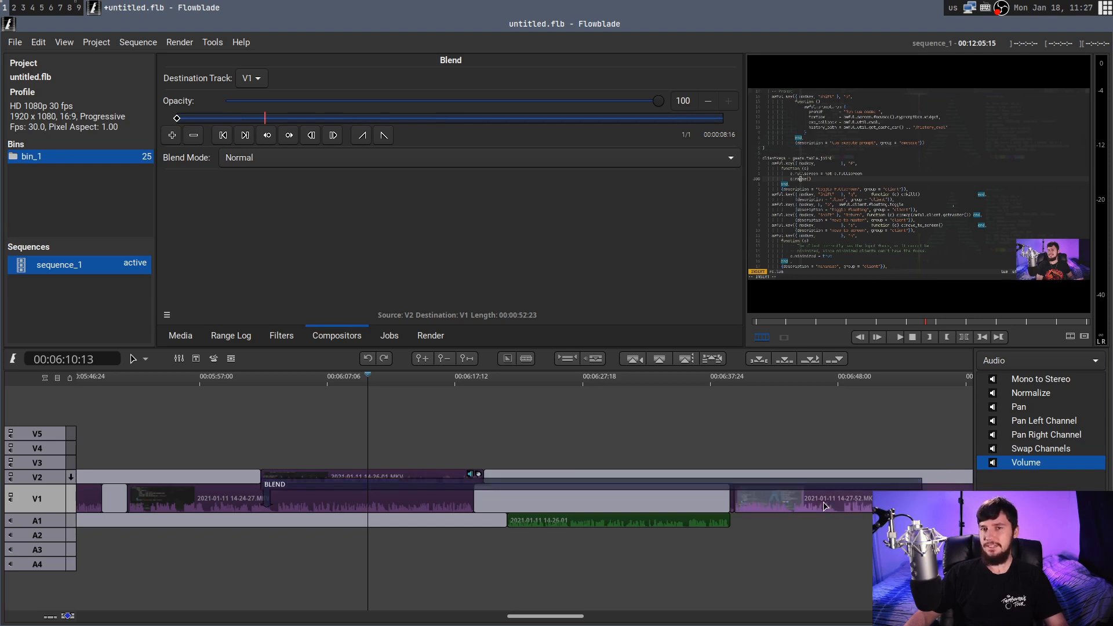
pyautogui.rightClick(823, 497)
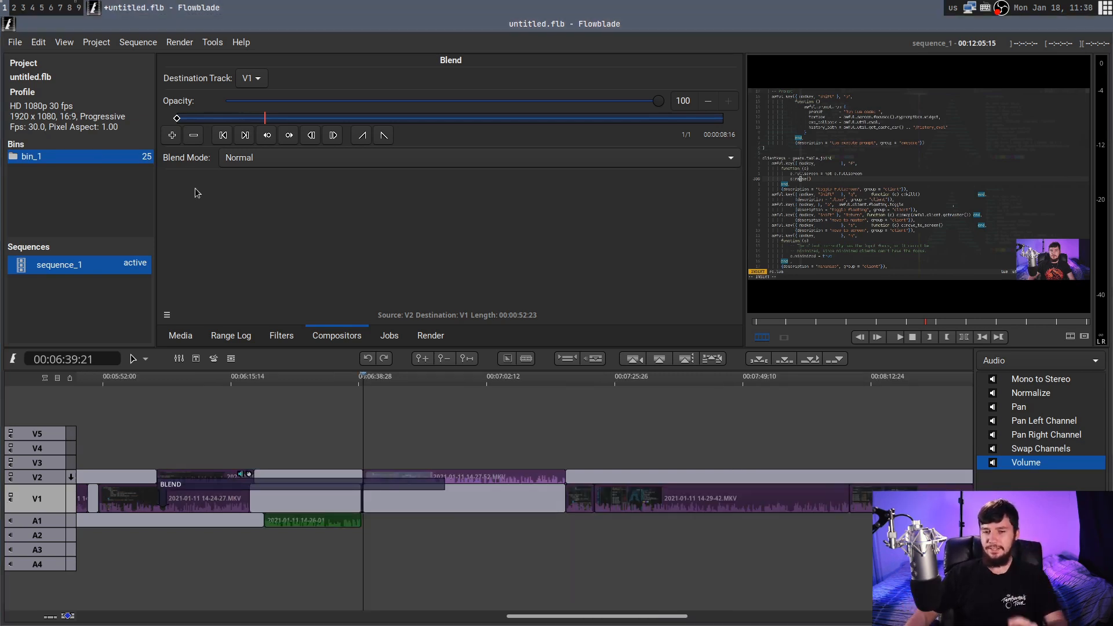
pyautogui.moveTo(659, 471)
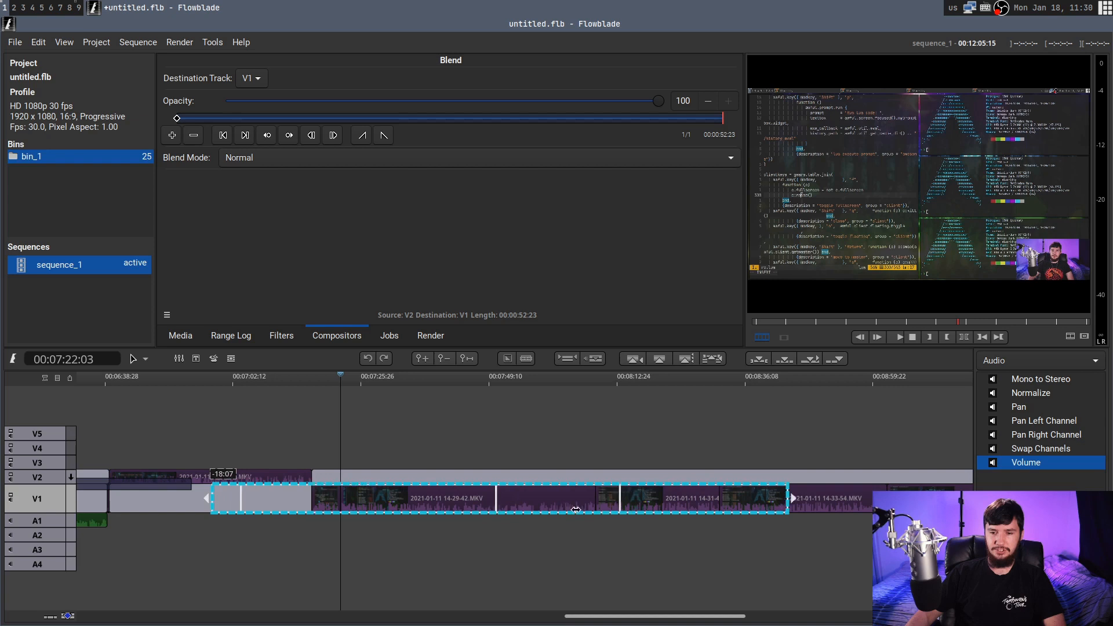
# Step: Drag the selected group of V1 clips rightward so they sit later in the sequence
pyautogui.moveTo(575, 497); pyautogui.dragTo(643, 474)
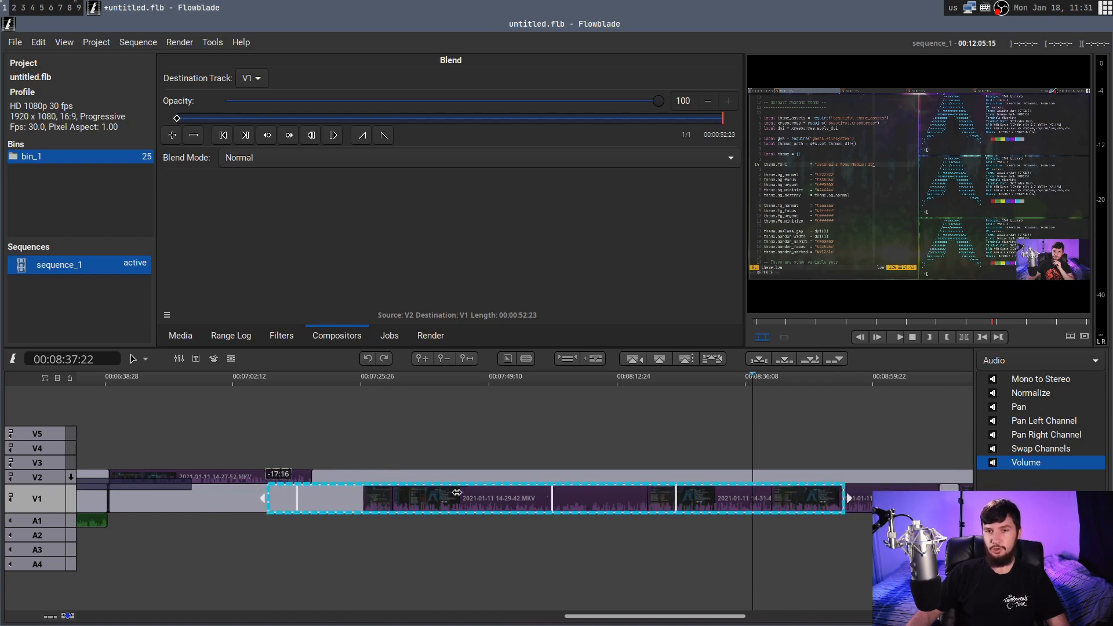
pyautogui.moveTo(457, 493); pyautogui.dragTo(504, 497)
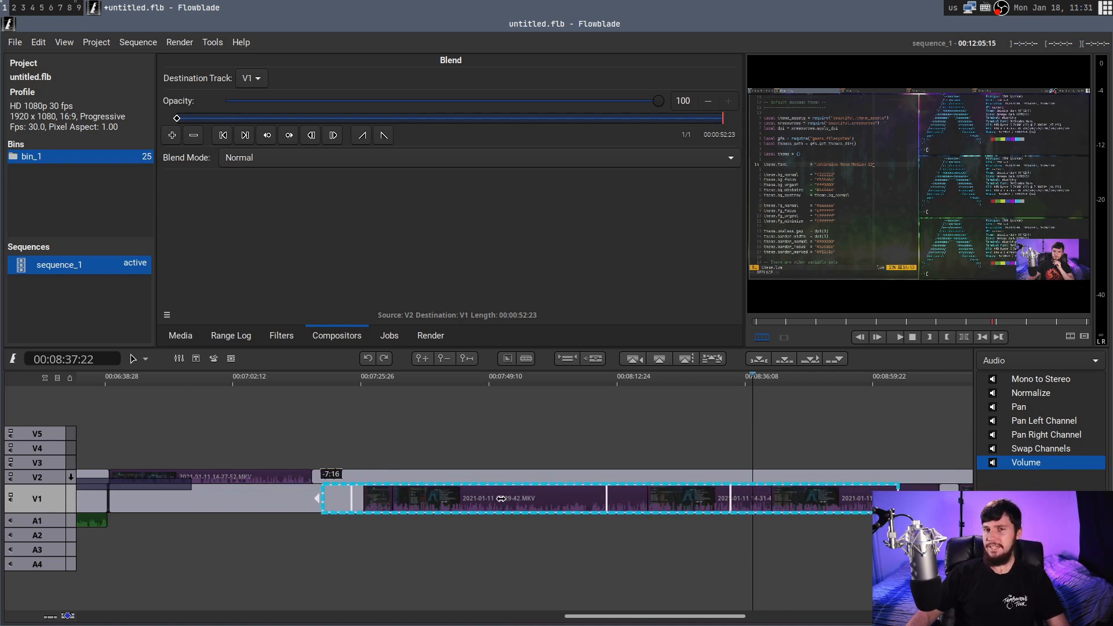
pyautogui.moveTo(334, 497); pyautogui.dragTo(324, 498)
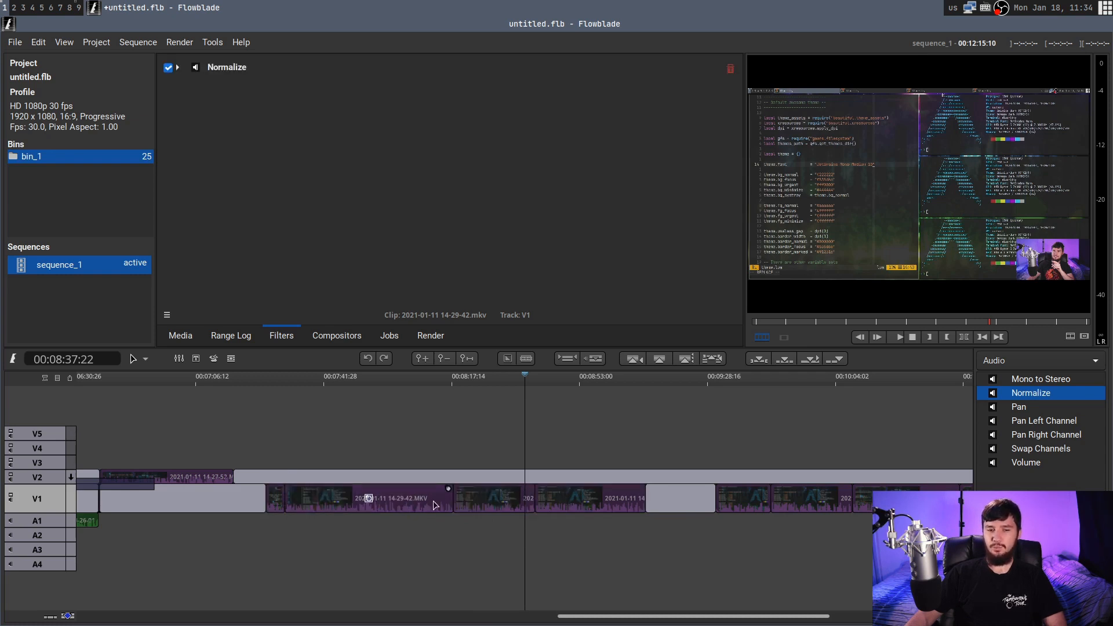
# Step: Inspect the Normalize filter on the 14-31-47 clip via its actions and the Filters tab
pyautogui.rightClick(492, 497)
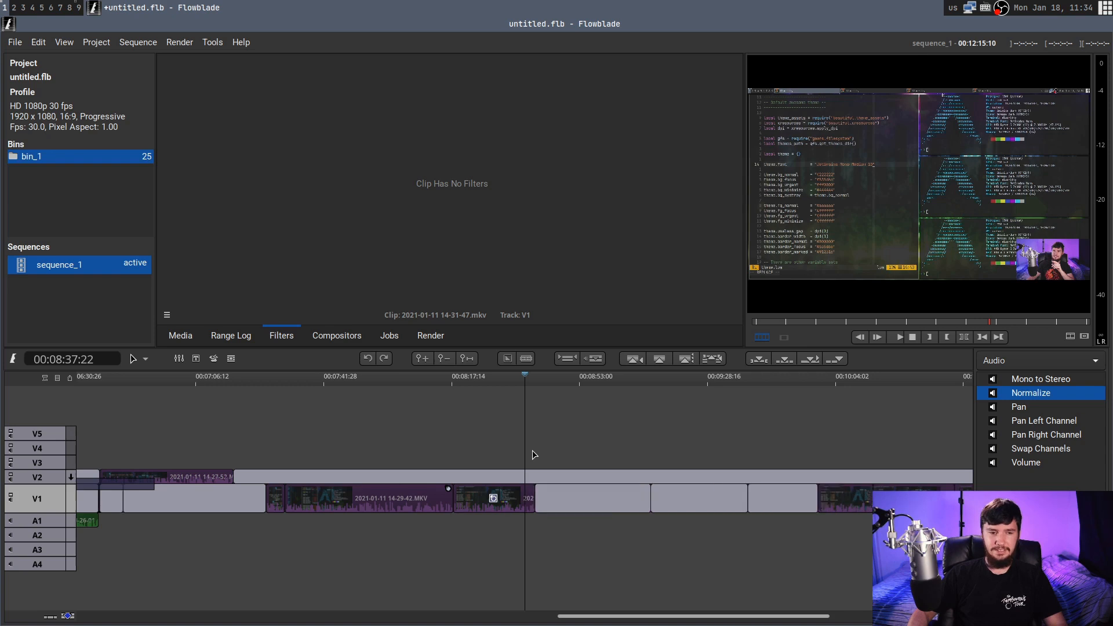
pyautogui.click(336, 335)
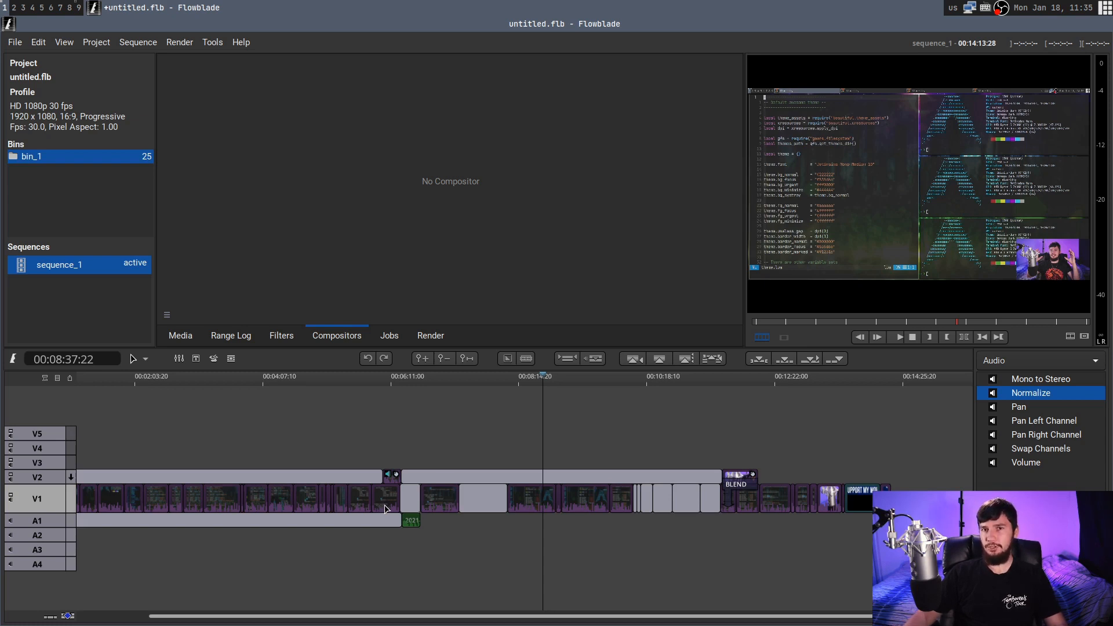
pyautogui.moveTo(481, 523)
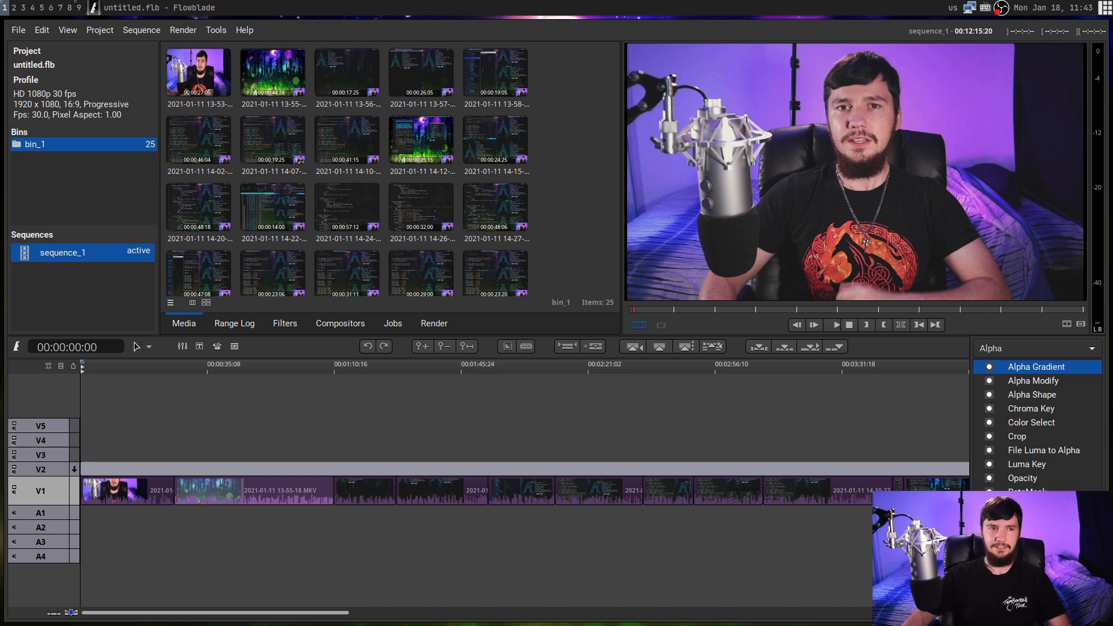
pyautogui.click(41, 30)
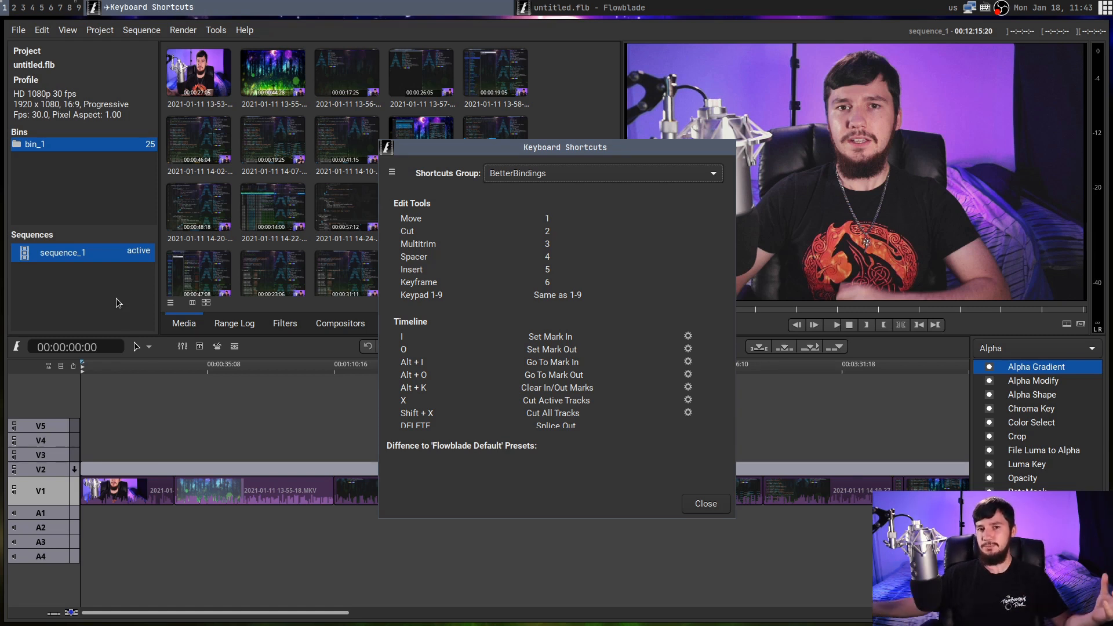
pyautogui.moveTo(131, 314)
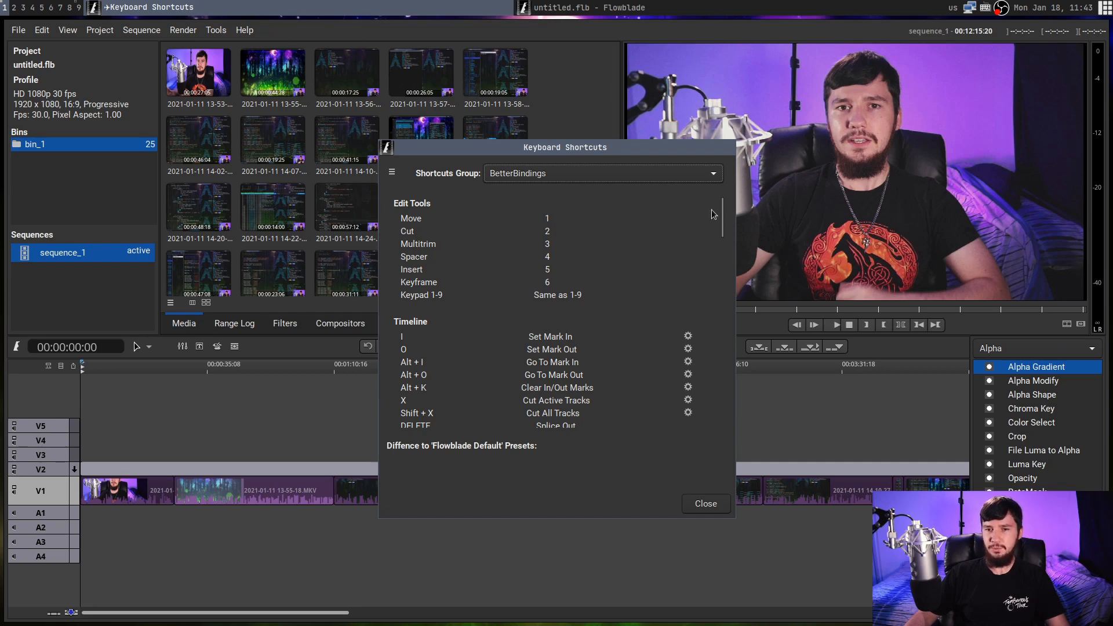
pyautogui.scroll(-3)
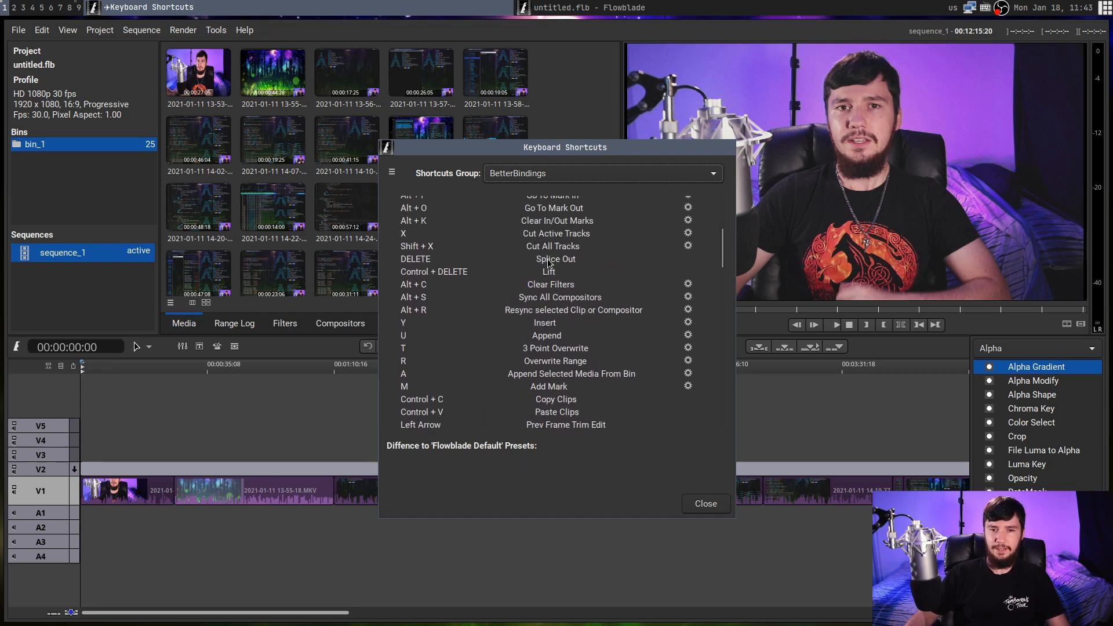
pyautogui.scroll(-3)
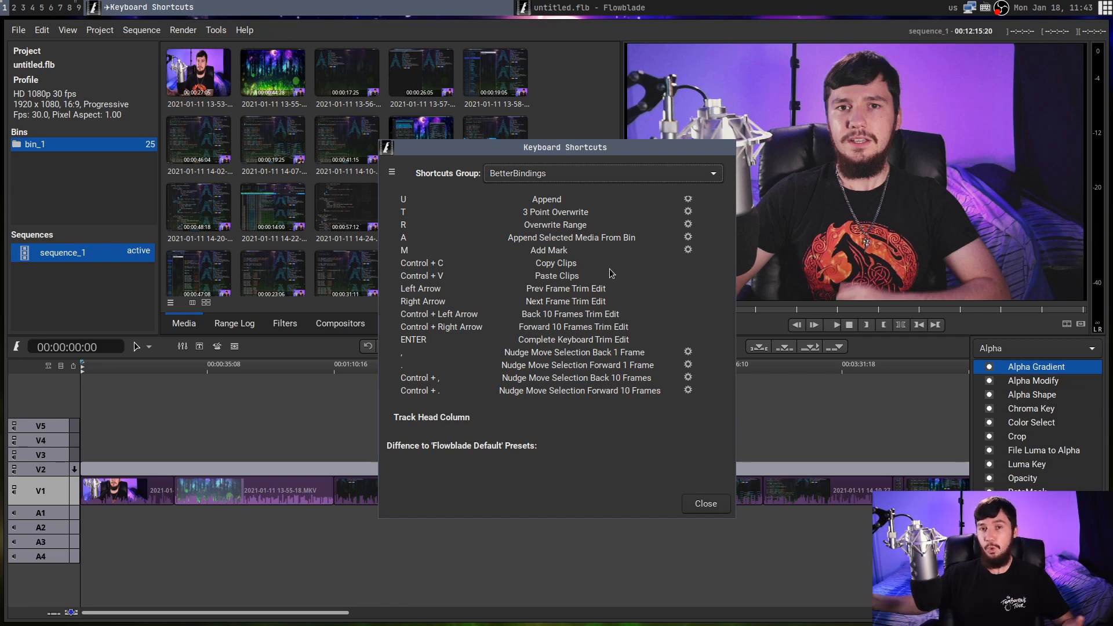
pyautogui.click(705, 503)
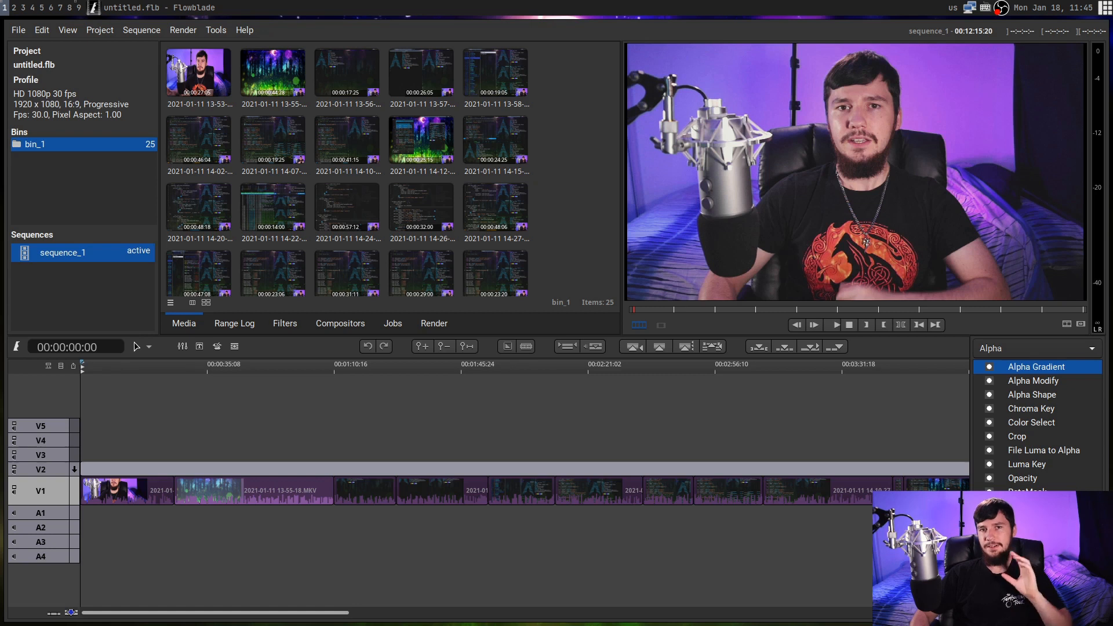
pyautogui.moveTo(199, 139)
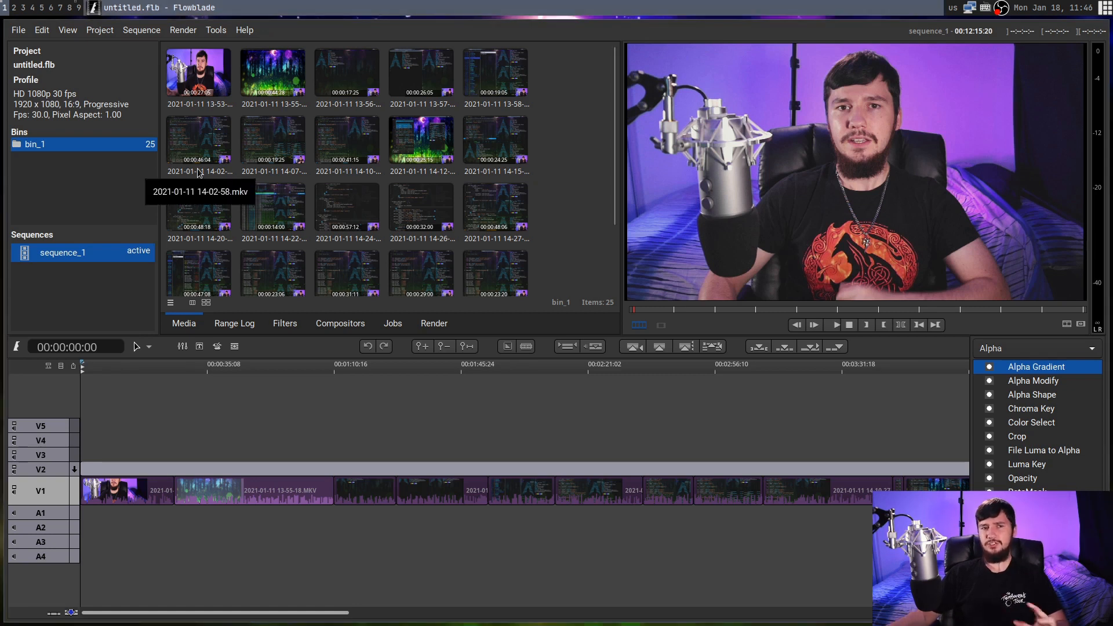
pyautogui.moveTo(181, 170)
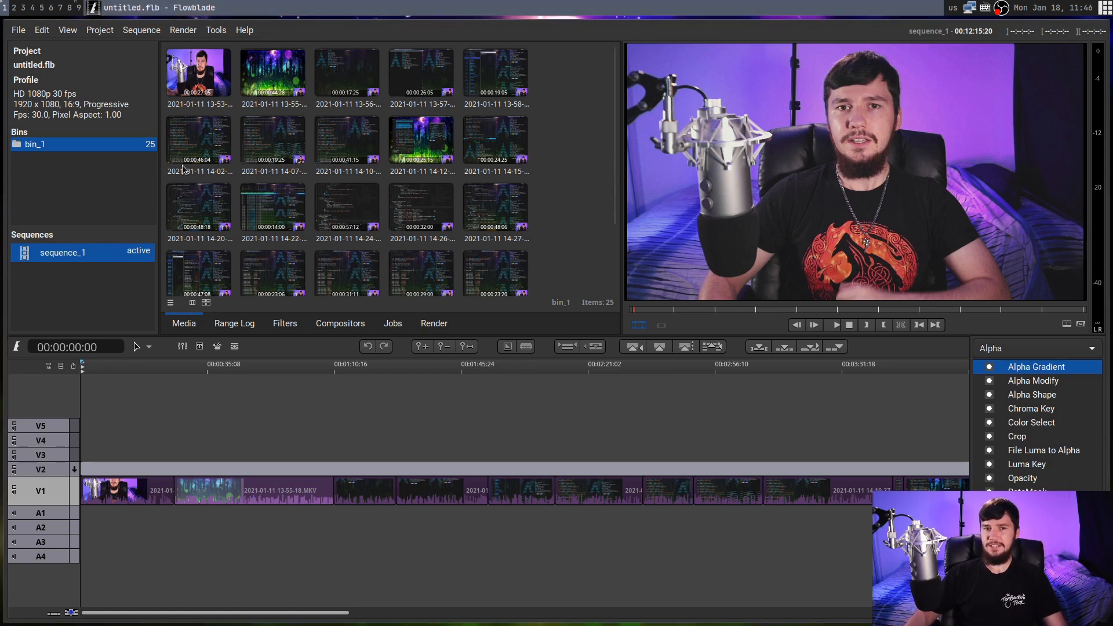
pyautogui.click(198, 73)
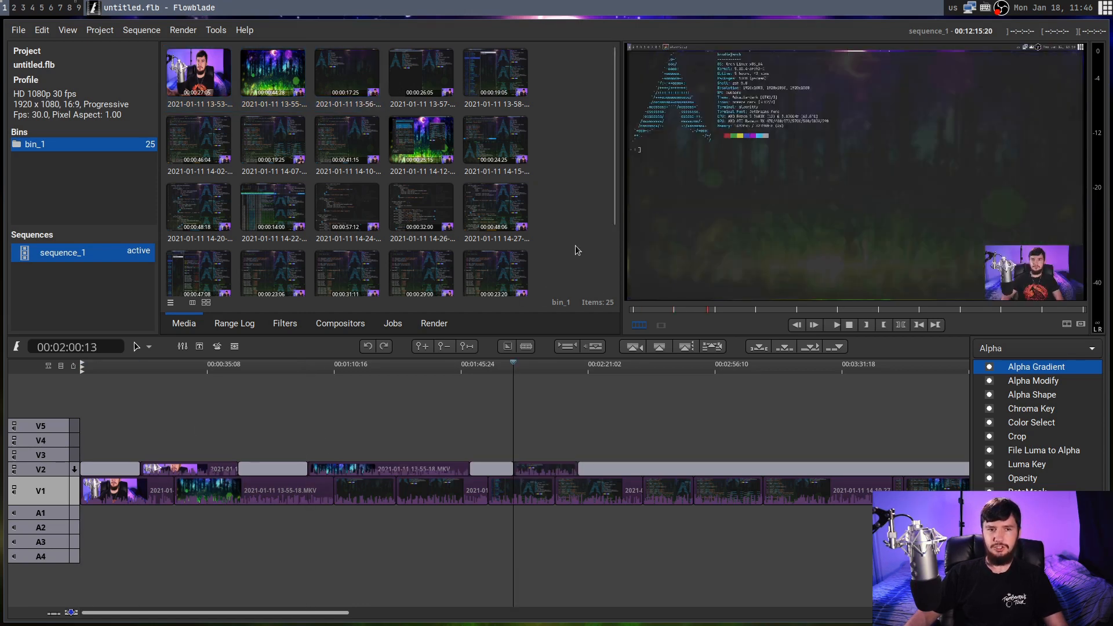
pyautogui.moveTo(495, 272)
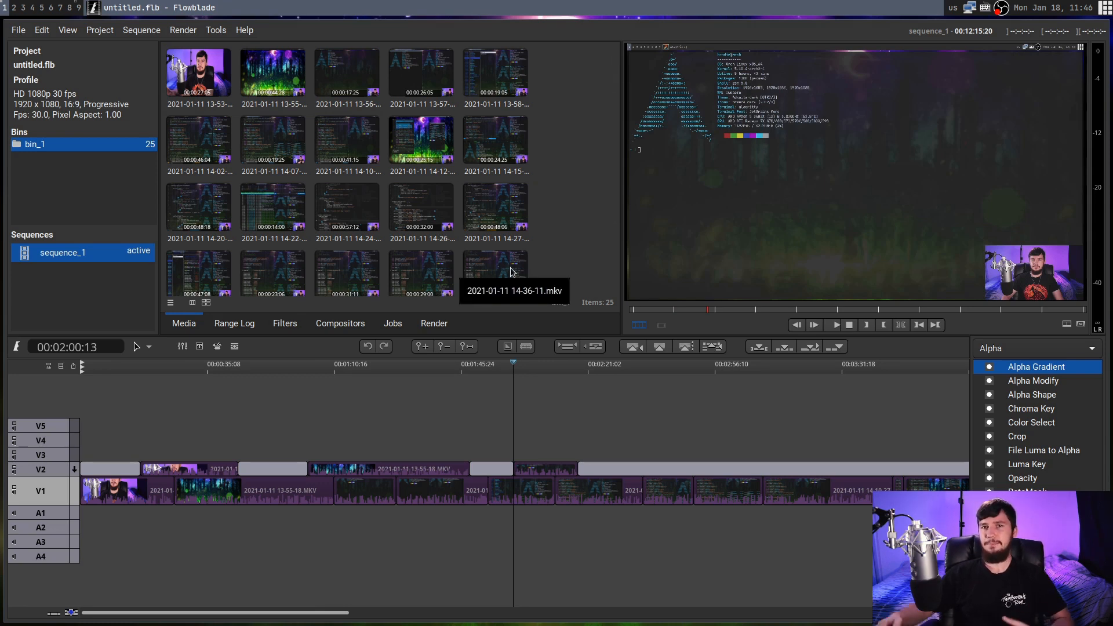
pyautogui.moveTo(529, 267)
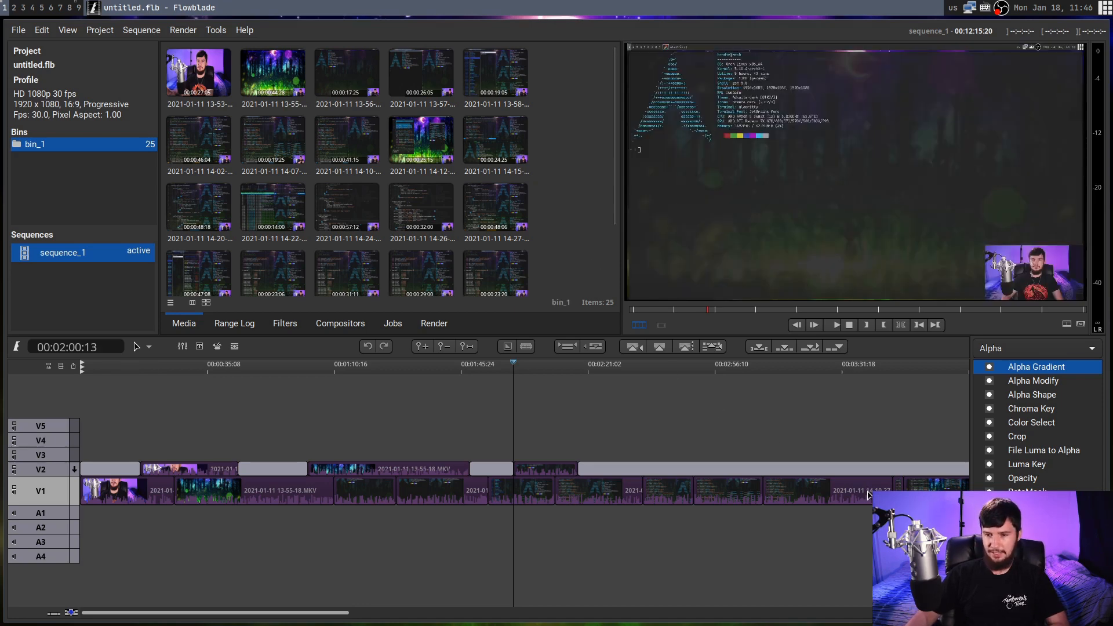
pyautogui.moveTo(832, 486)
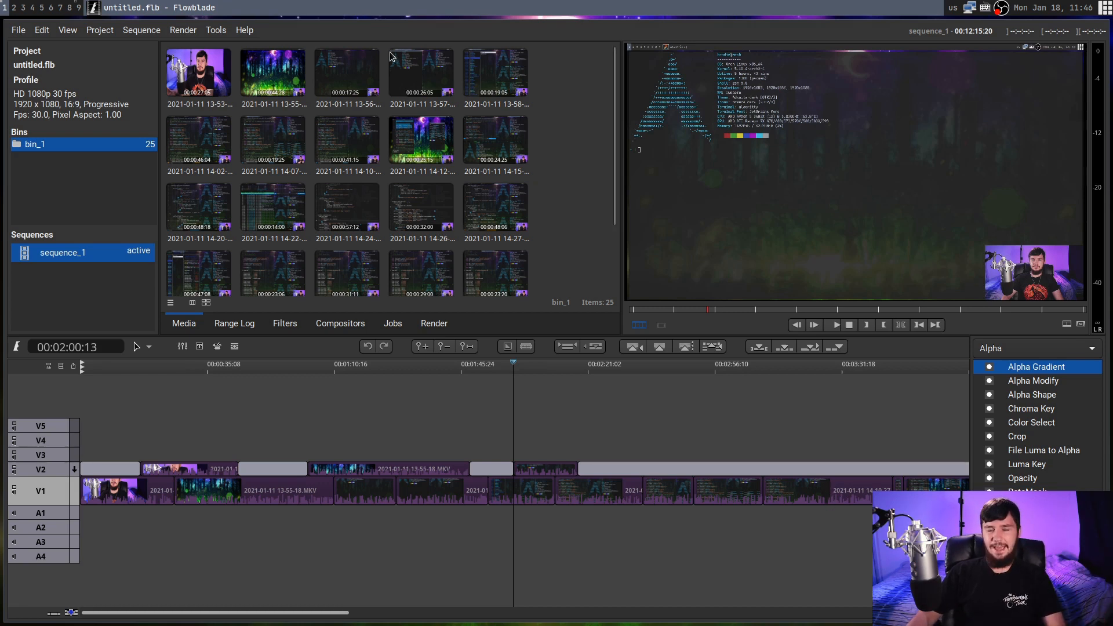
pyautogui.moveTo(397, 54)
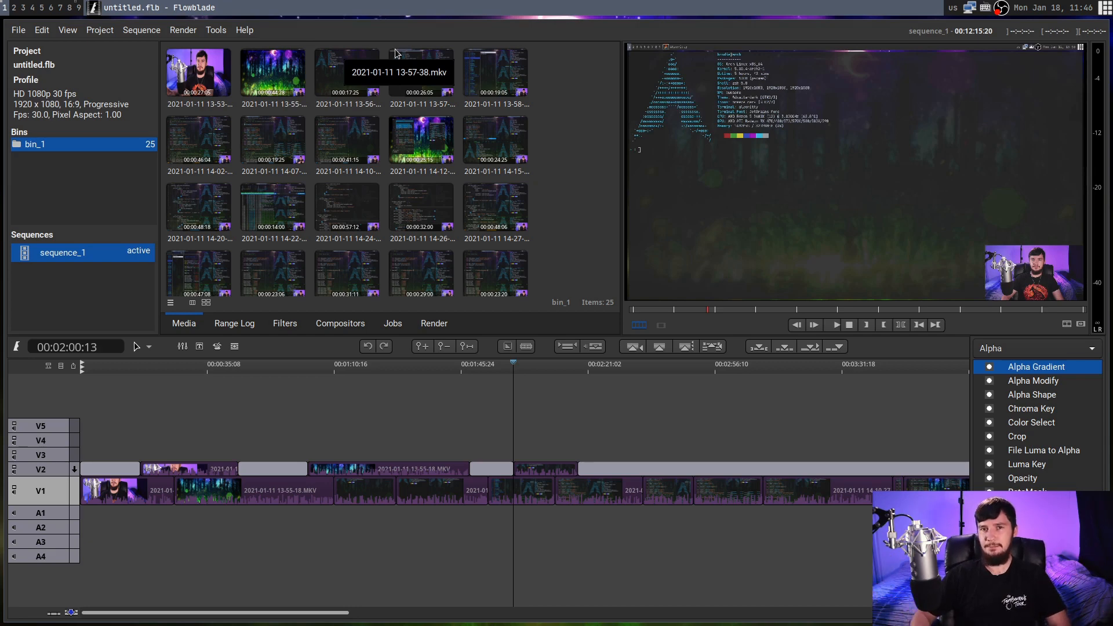
pyautogui.click(489, 364)
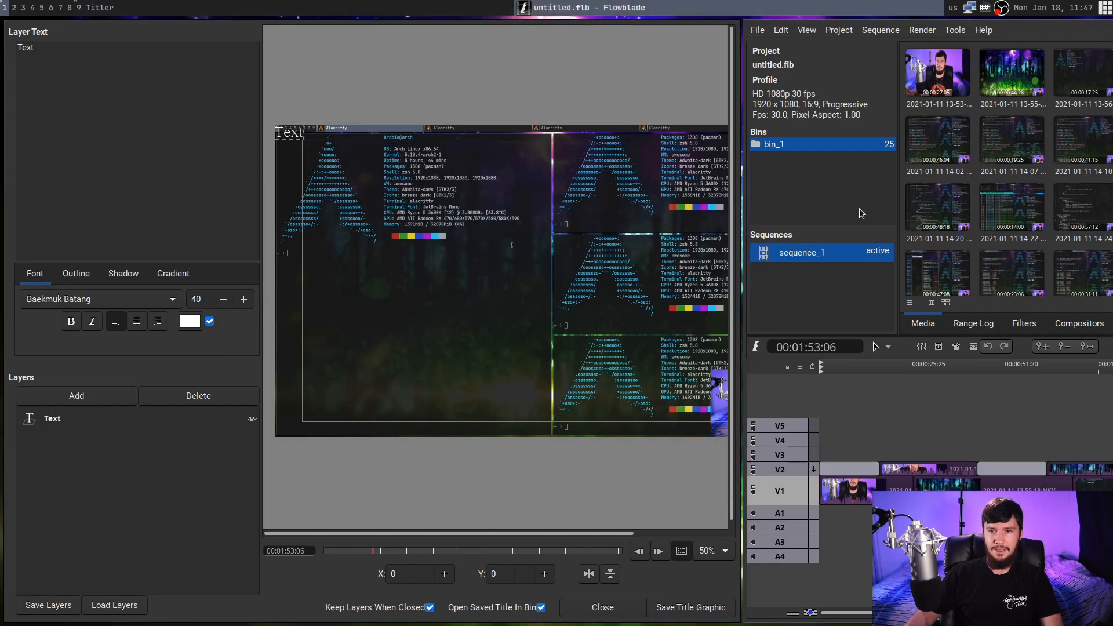
pyautogui.moveTo(469, 211)
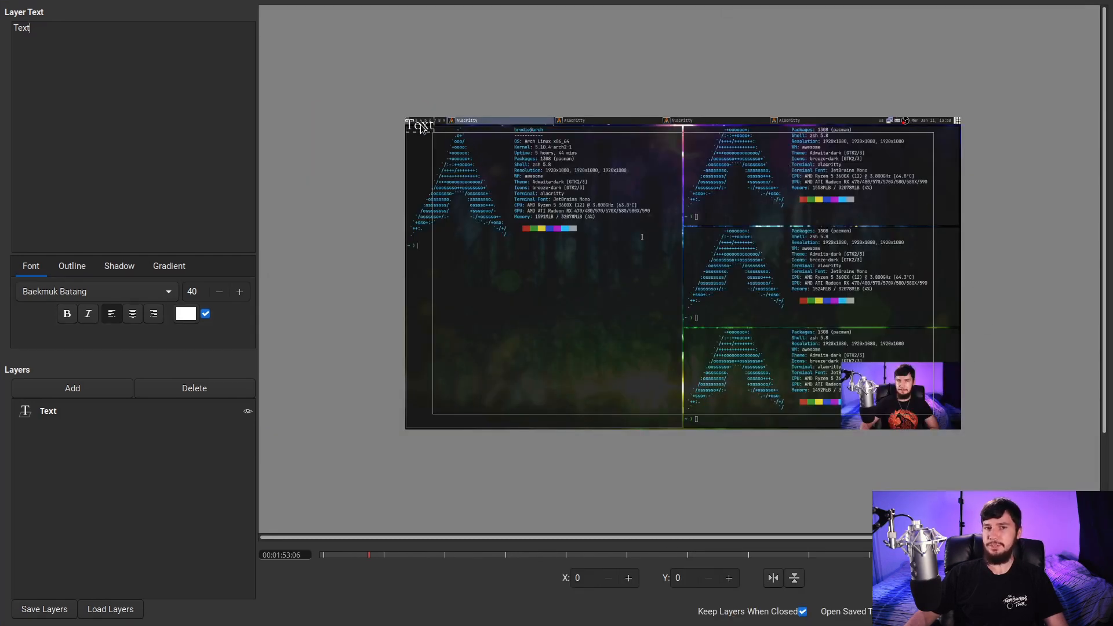
# Step: Reposition the default Text layer over the video frame in the Titler
pyautogui.moveTo(419, 126); pyautogui.dragTo(568, 160)
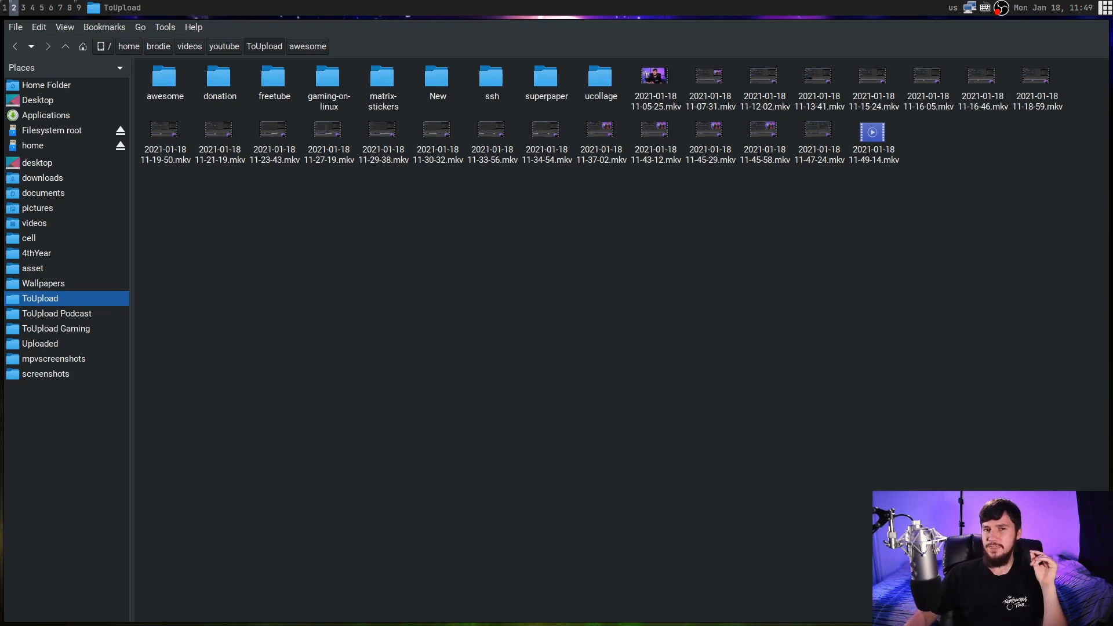
# Step: Enter the awesome folder and open untitled.flb in a text editor via its Editor action
pyautogui.doubleClick(164, 77)
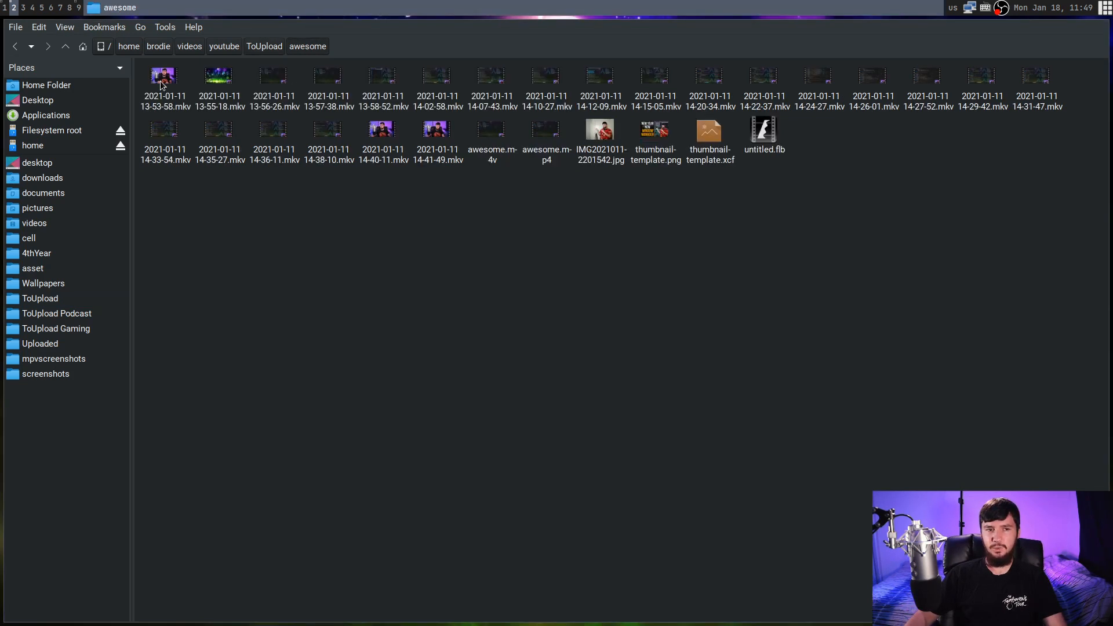
pyautogui.rightClick(764, 135)
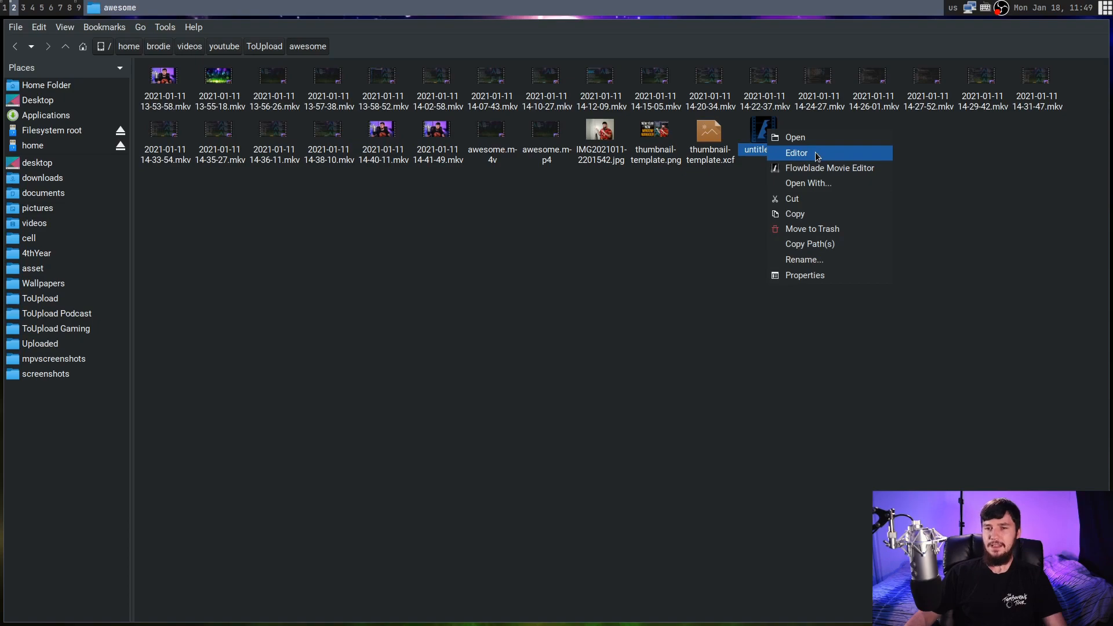
pyautogui.click(797, 153)
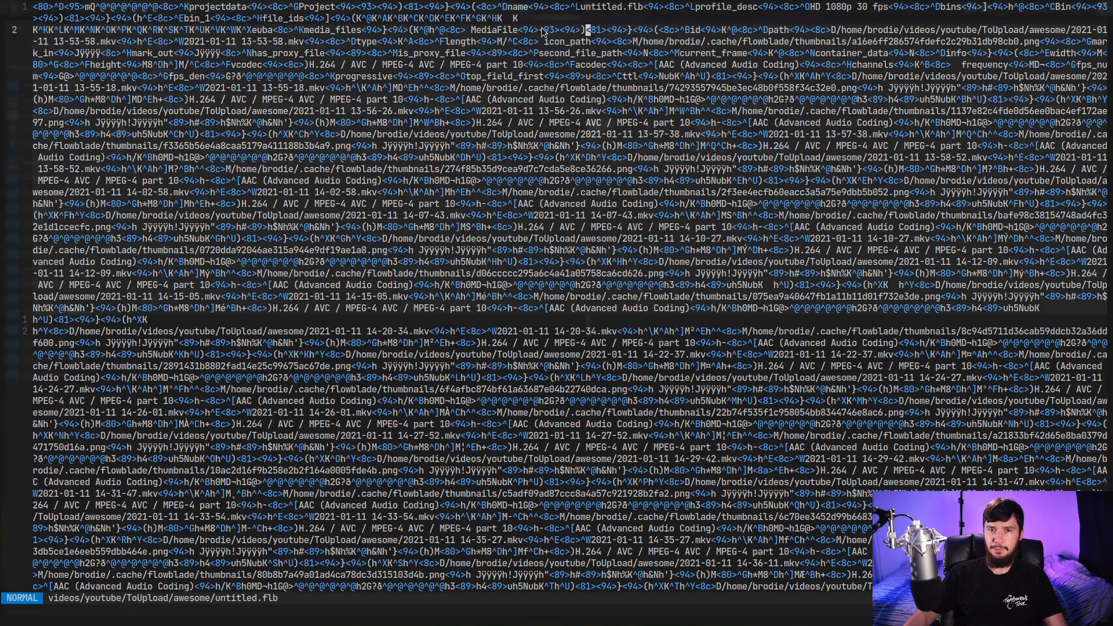
pyautogui.moveTo(605, 159)
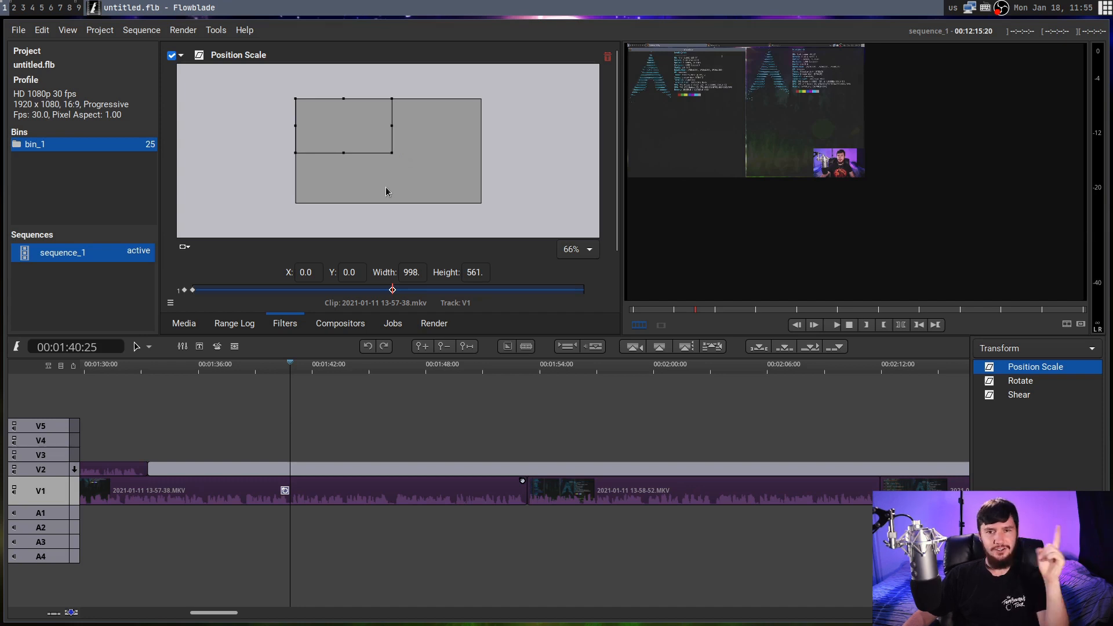
pyautogui.moveTo(372, 211)
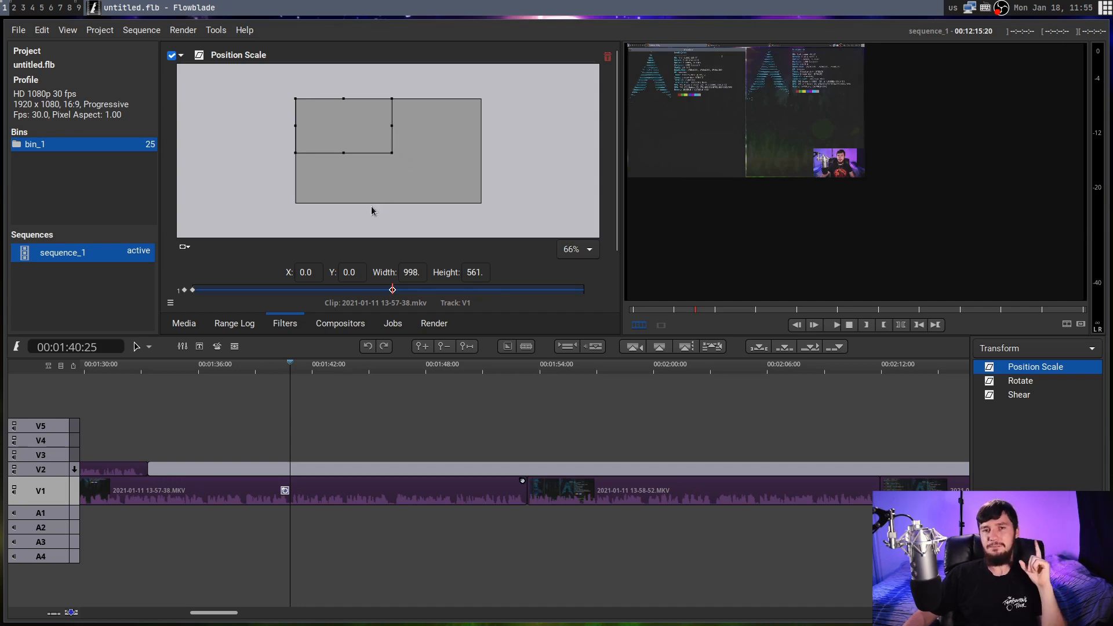
pyautogui.moveTo(408, 229)
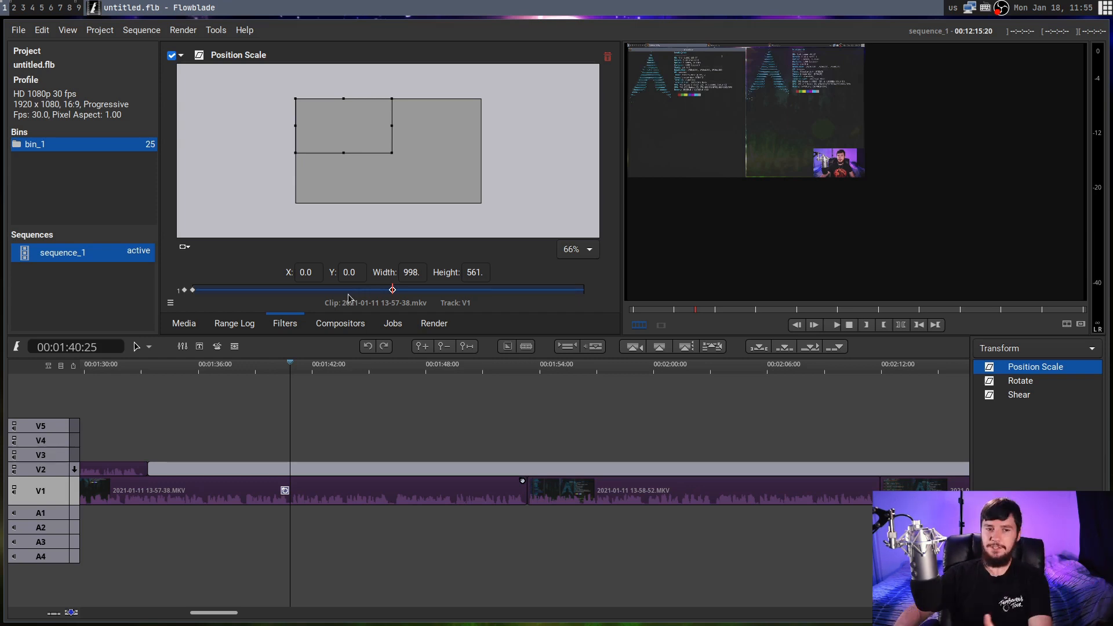
pyautogui.click(177, 364)
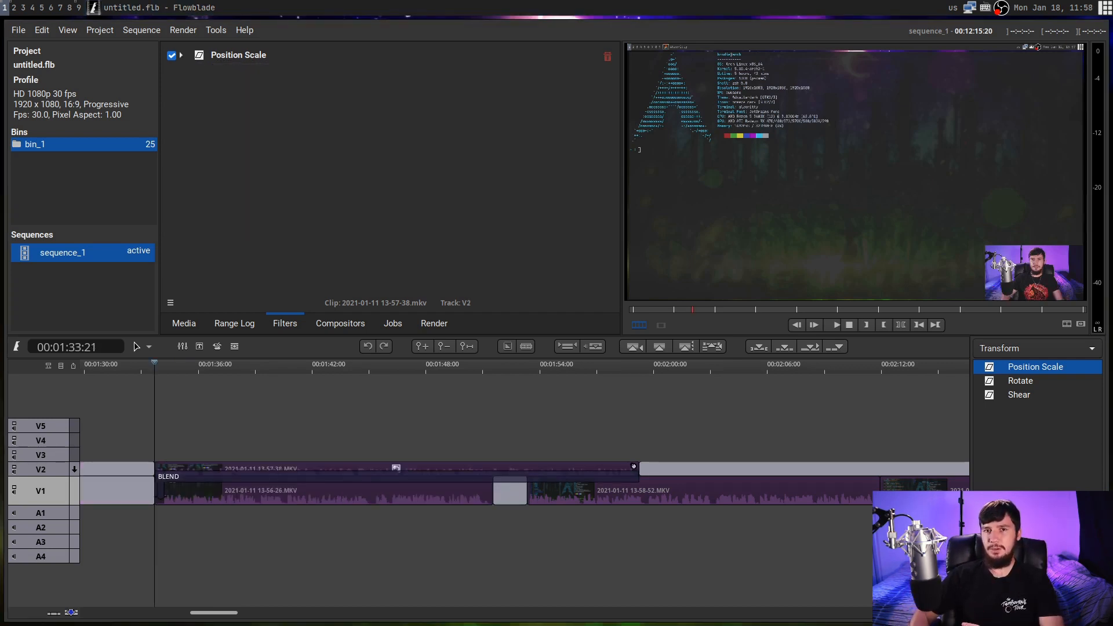
pyautogui.moveTo(216, 165)
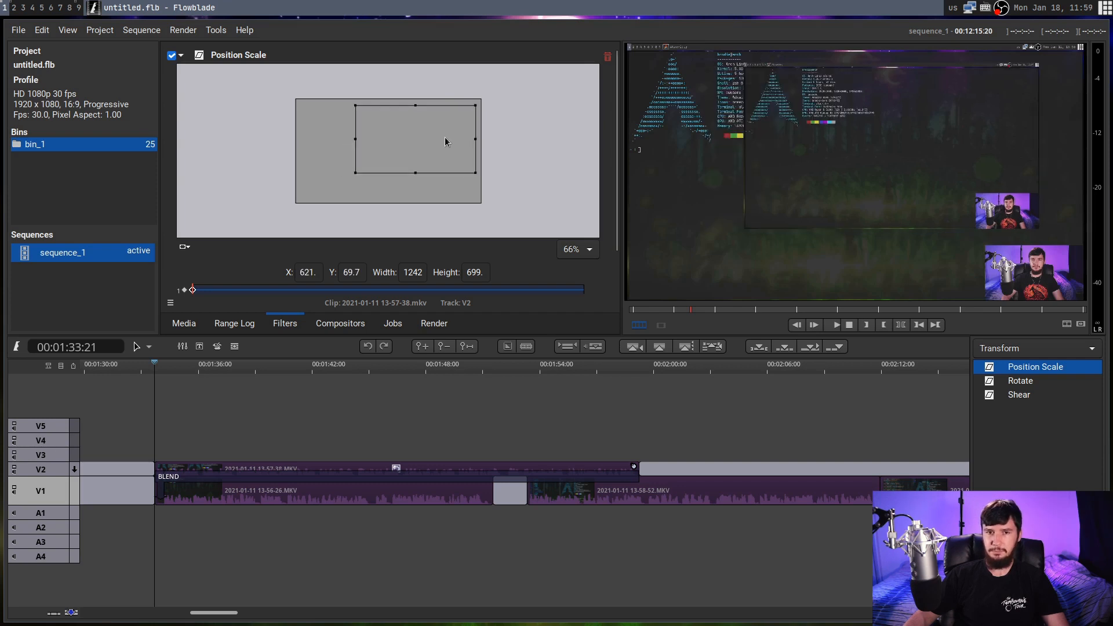
# Step: Shrink the V2 overlay to 843×474 and place it at X 982, Y 118 in the top-right
pyautogui.moveTo(445, 141); pyautogui.dragTo(414, 146)
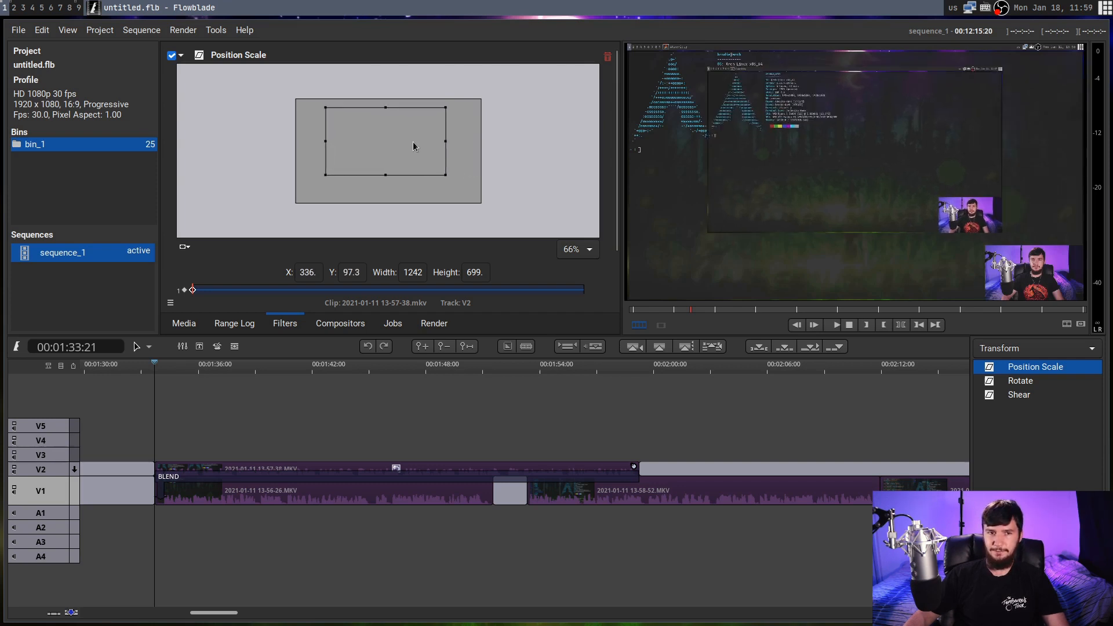
pyautogui.moveTo(415, 147); pyautogui.dragTo(362, 132)
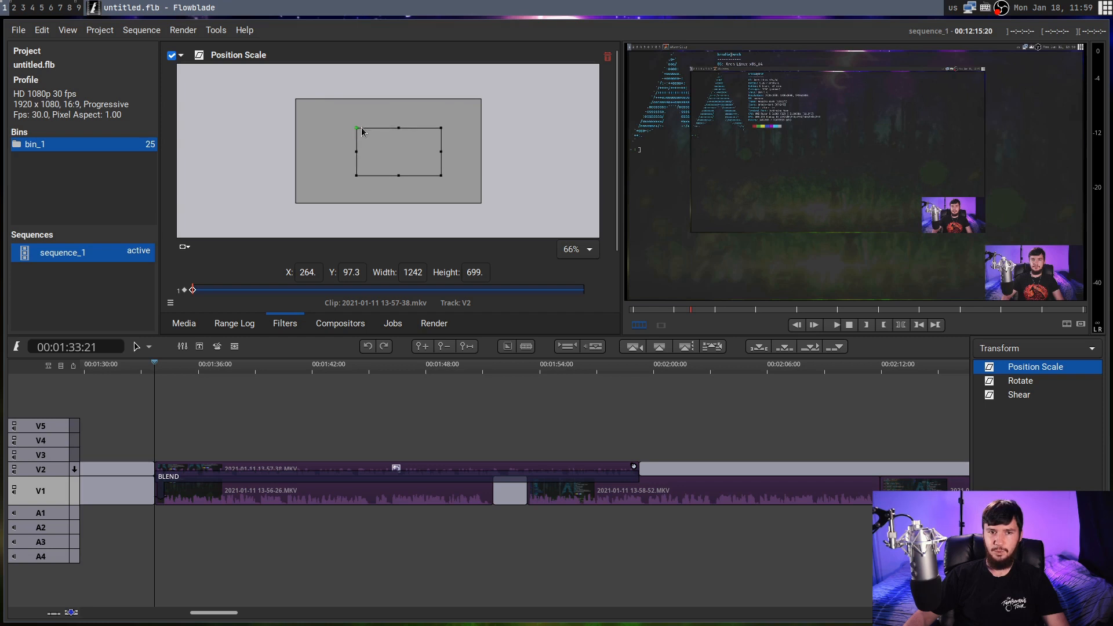
pyautogui.moveTo(357, 128); pyautogui.dragTo(402, 150)
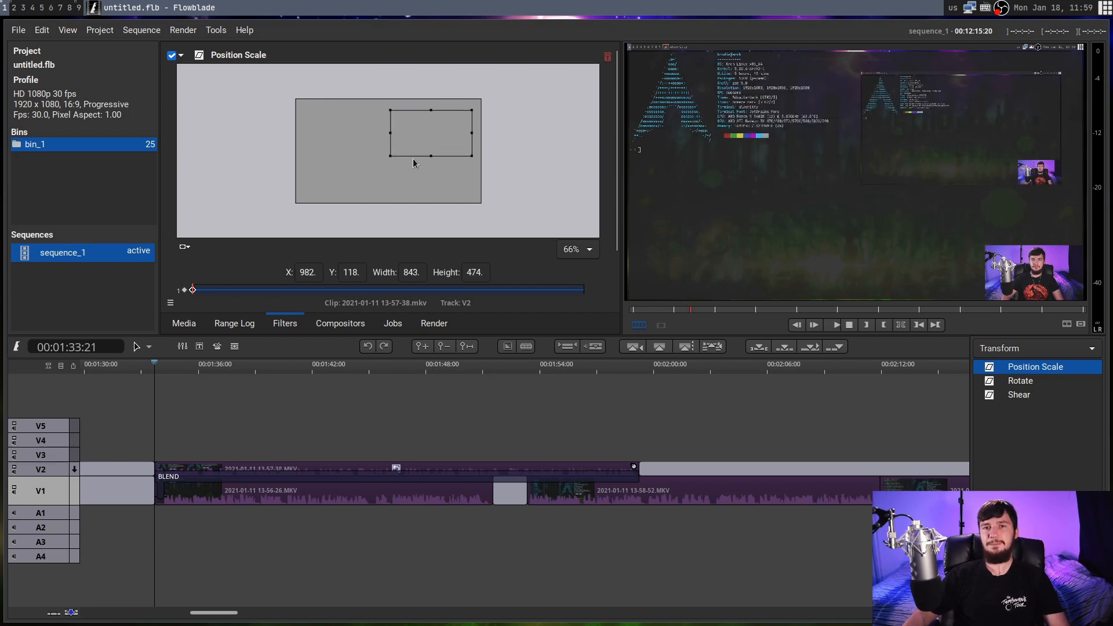
pyautogui.moveTo(845, 121)
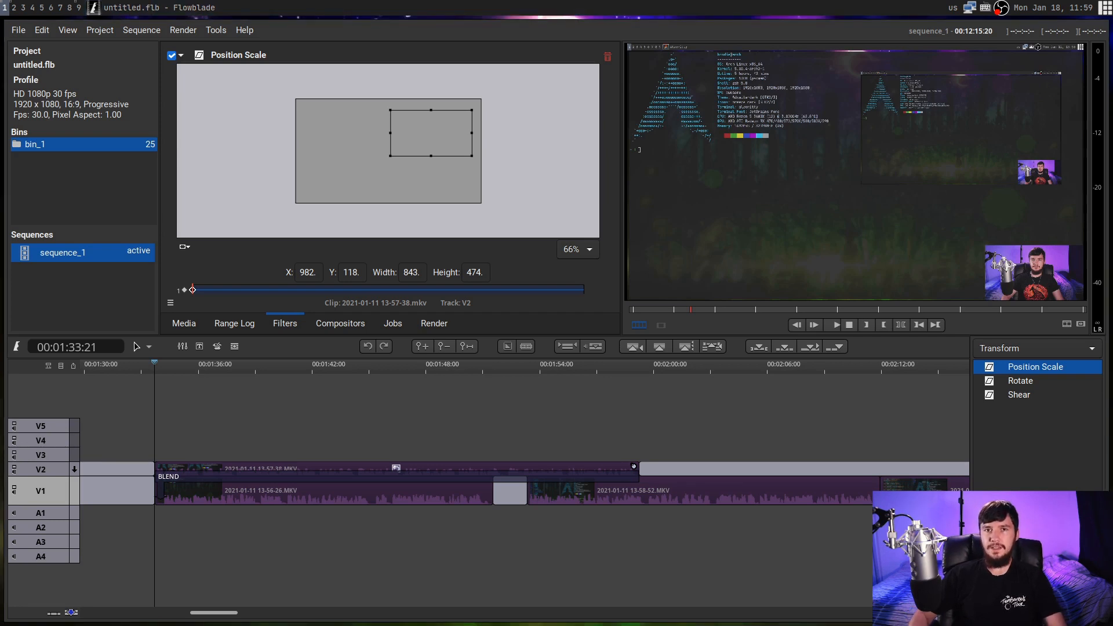
pyautogui.moveTo(758, 384)
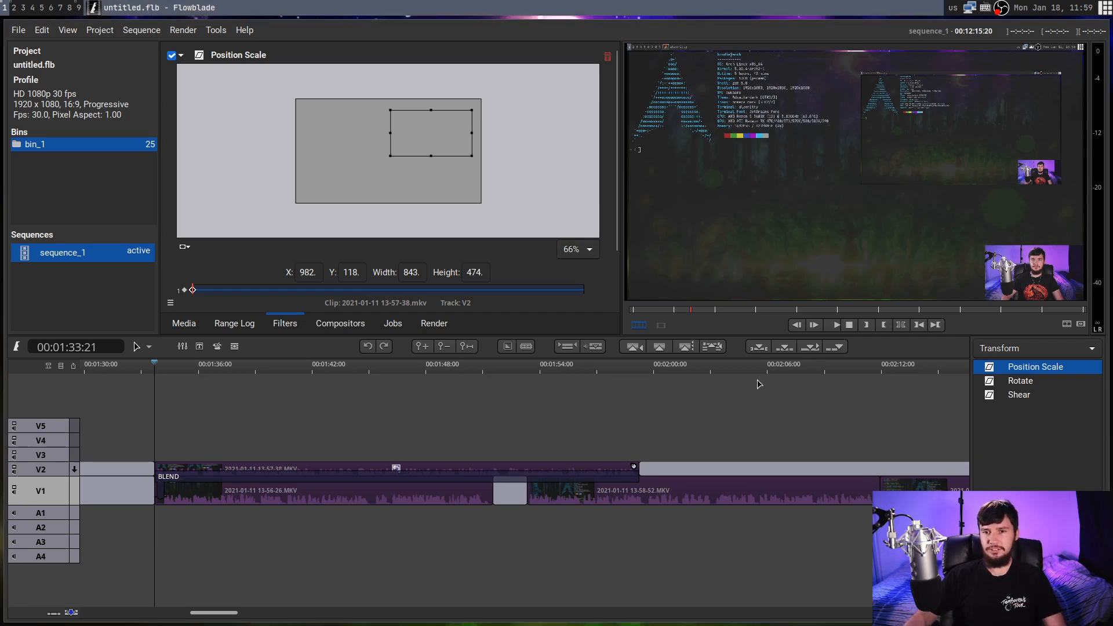
pyautogui.moveTo(741, 320)
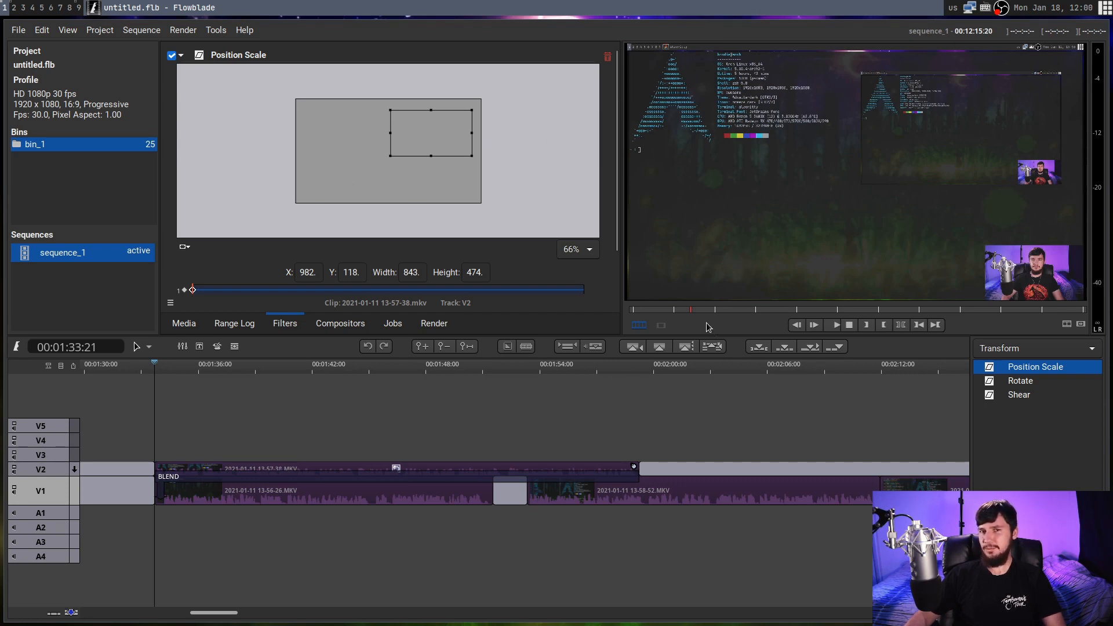
pyautogui.moveTo(702, 328)
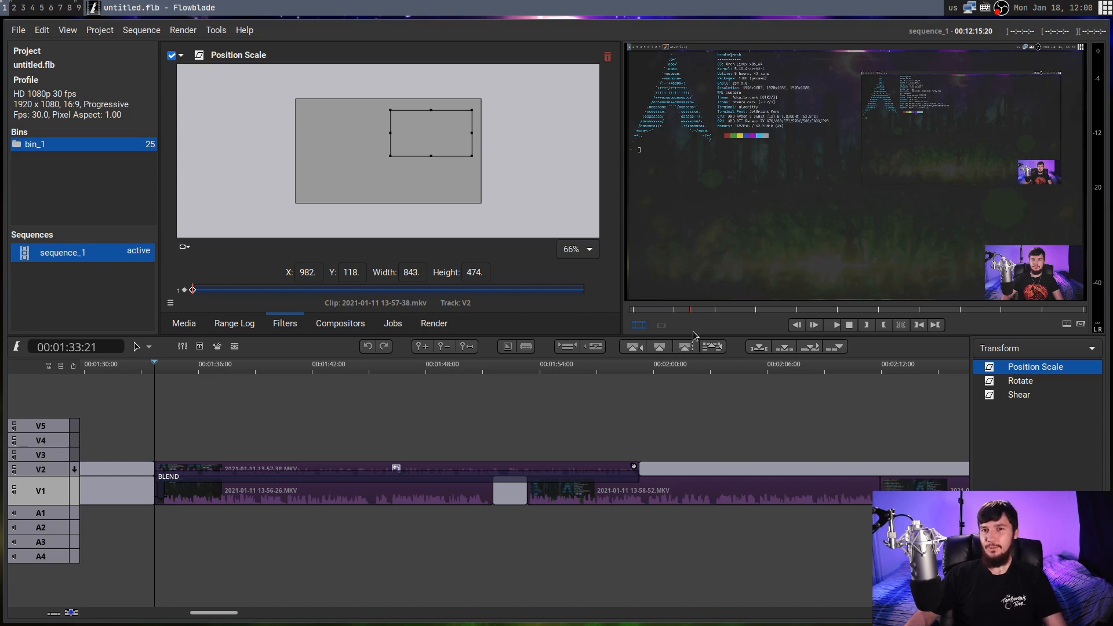
pyautogui.click(301, 364)
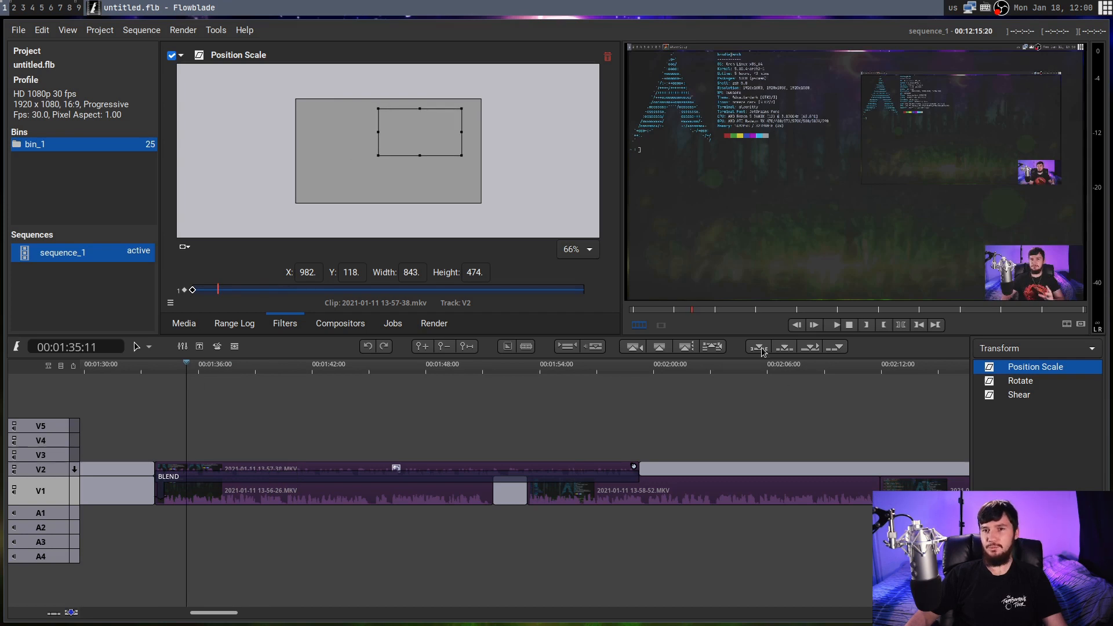
pyautogui.moveTo(758, 347)
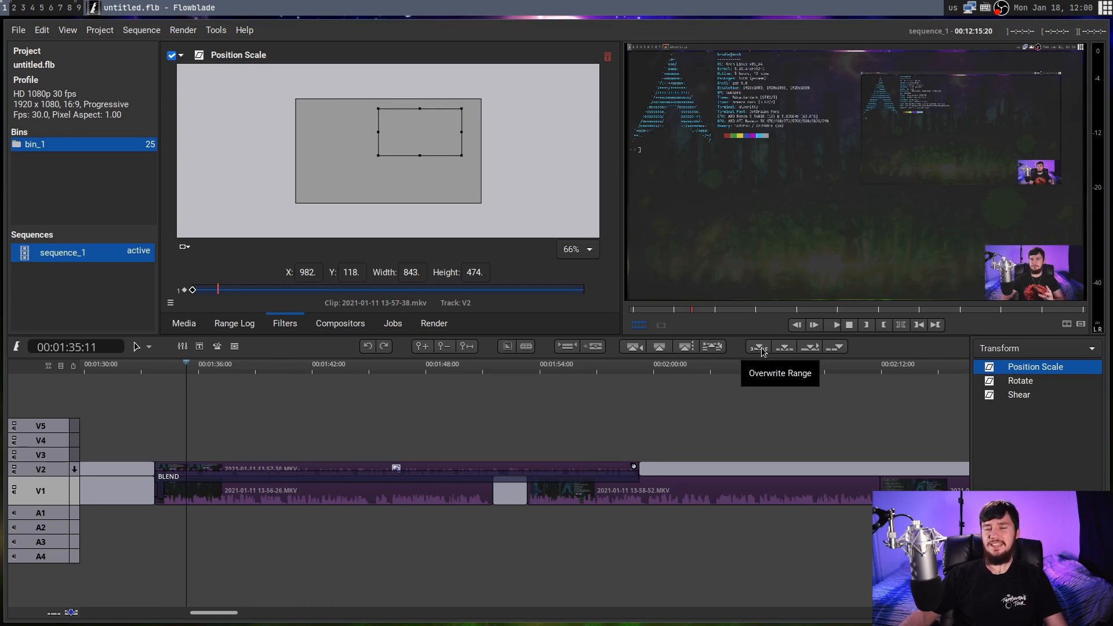